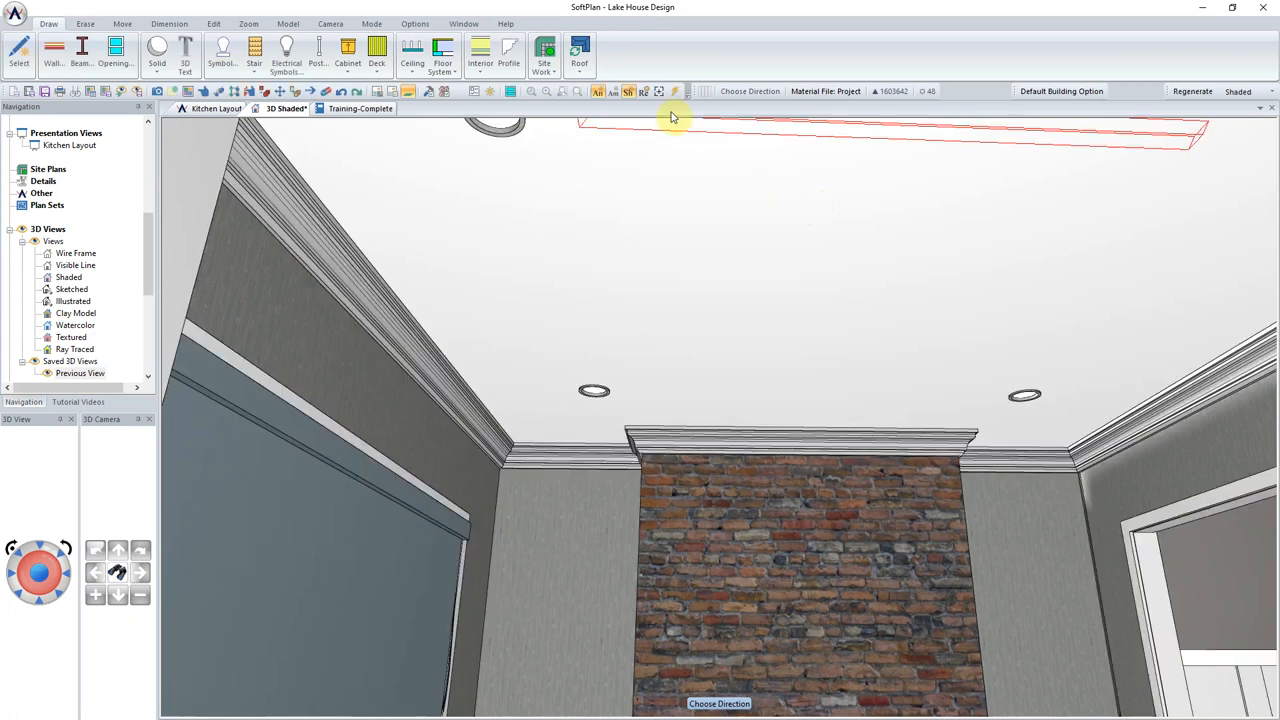
Return to the Kitchen Layout plan with the ceiling tools available
click(216, 108)
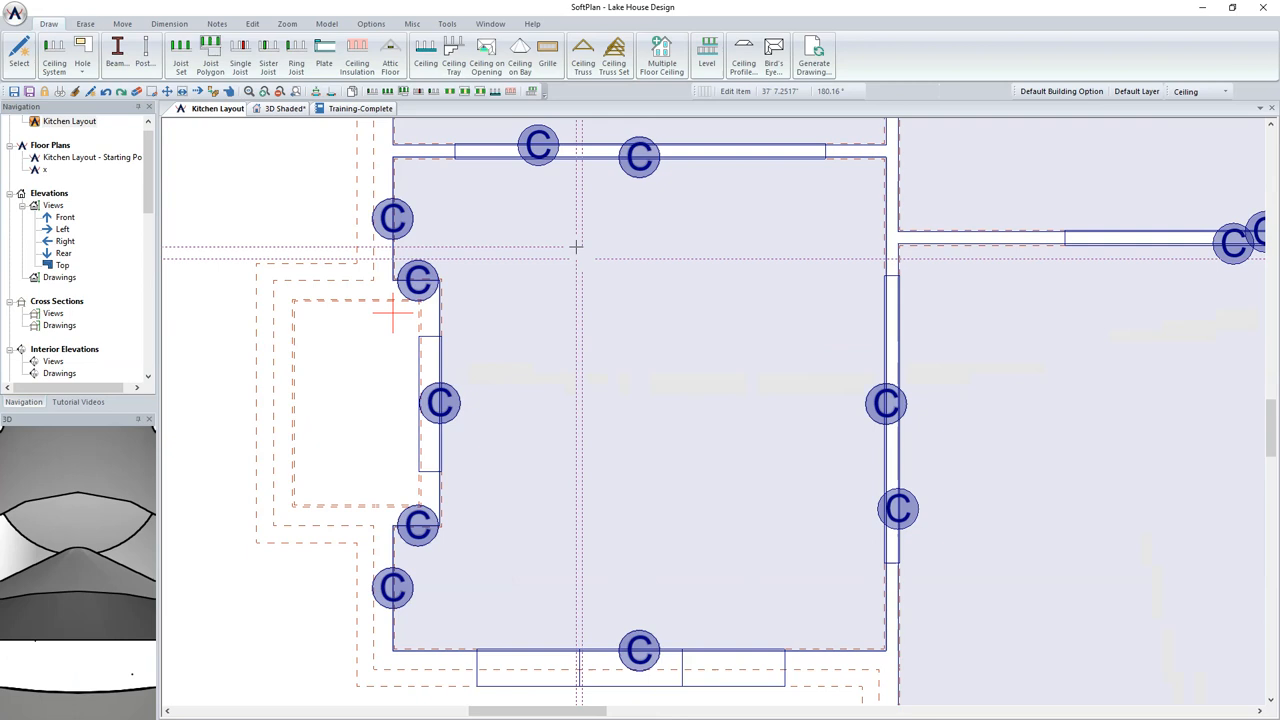
mouse_move(450, 50)
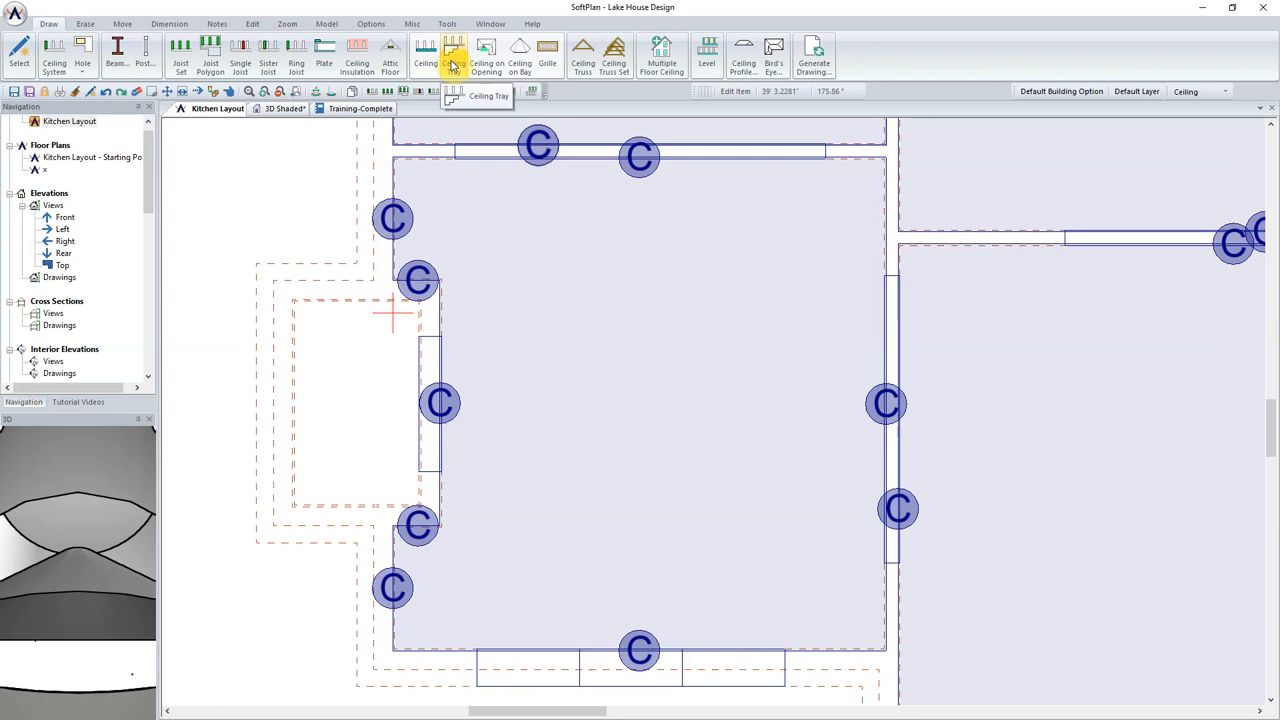
Start a ceiling tray with an offset value and Auto Trace to outline it from the kitchen room
click(452, 52)
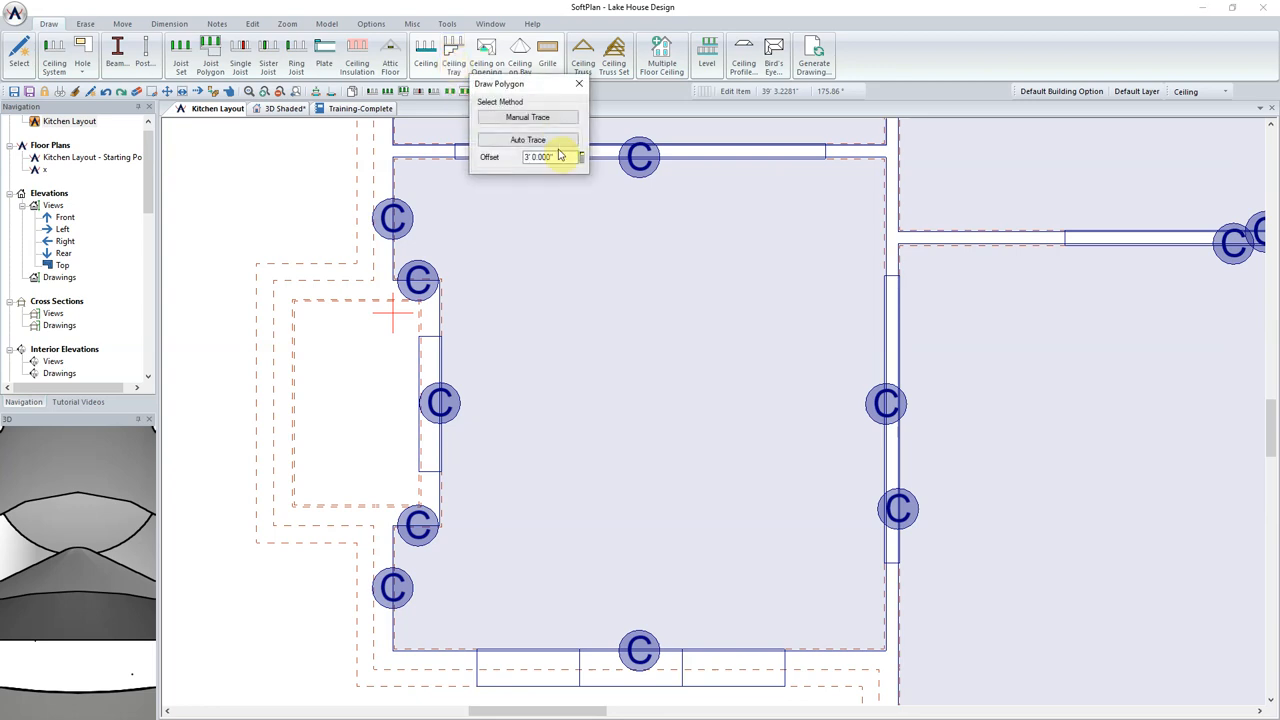
triple_click(536, 156)
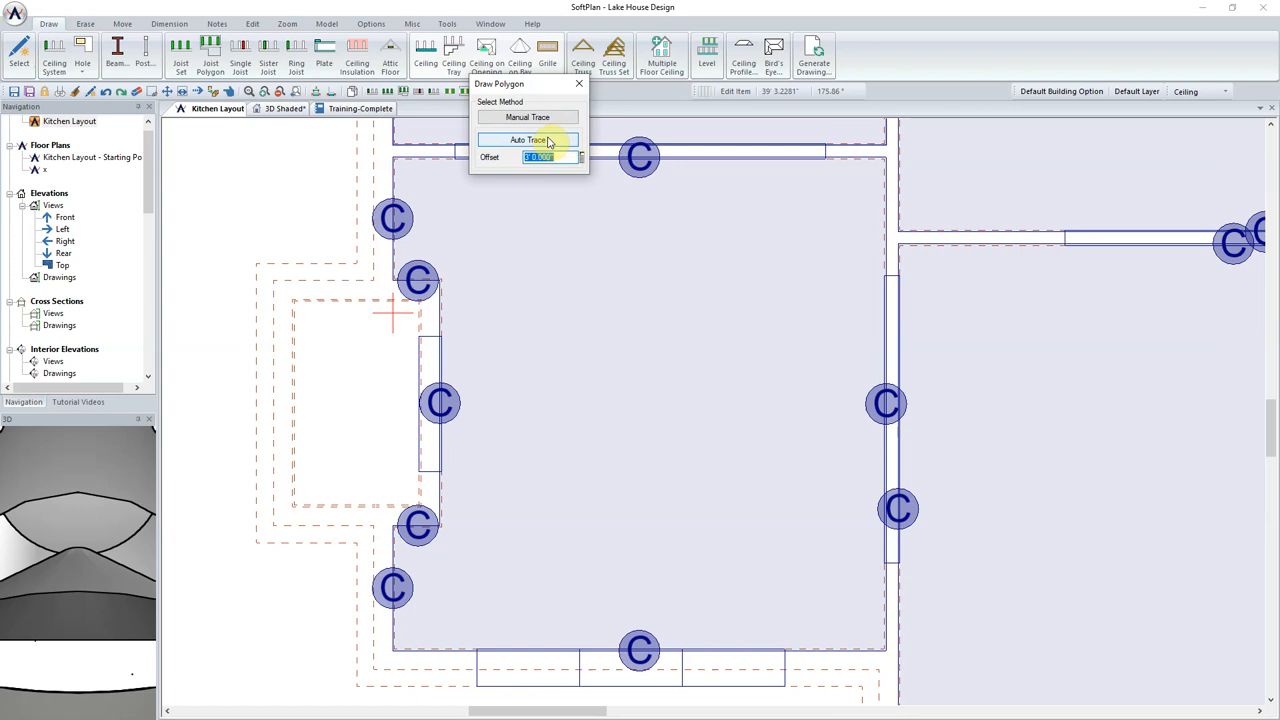
click(526, 140)
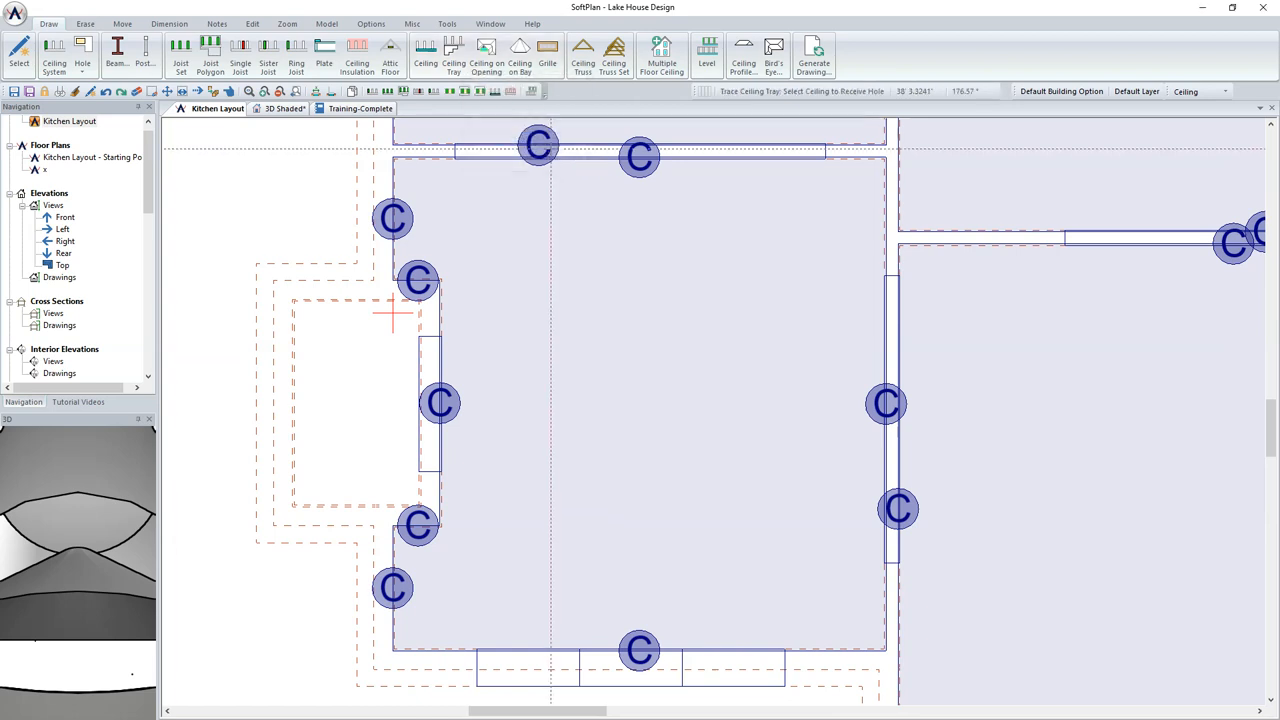
mouse_move(652, 334)
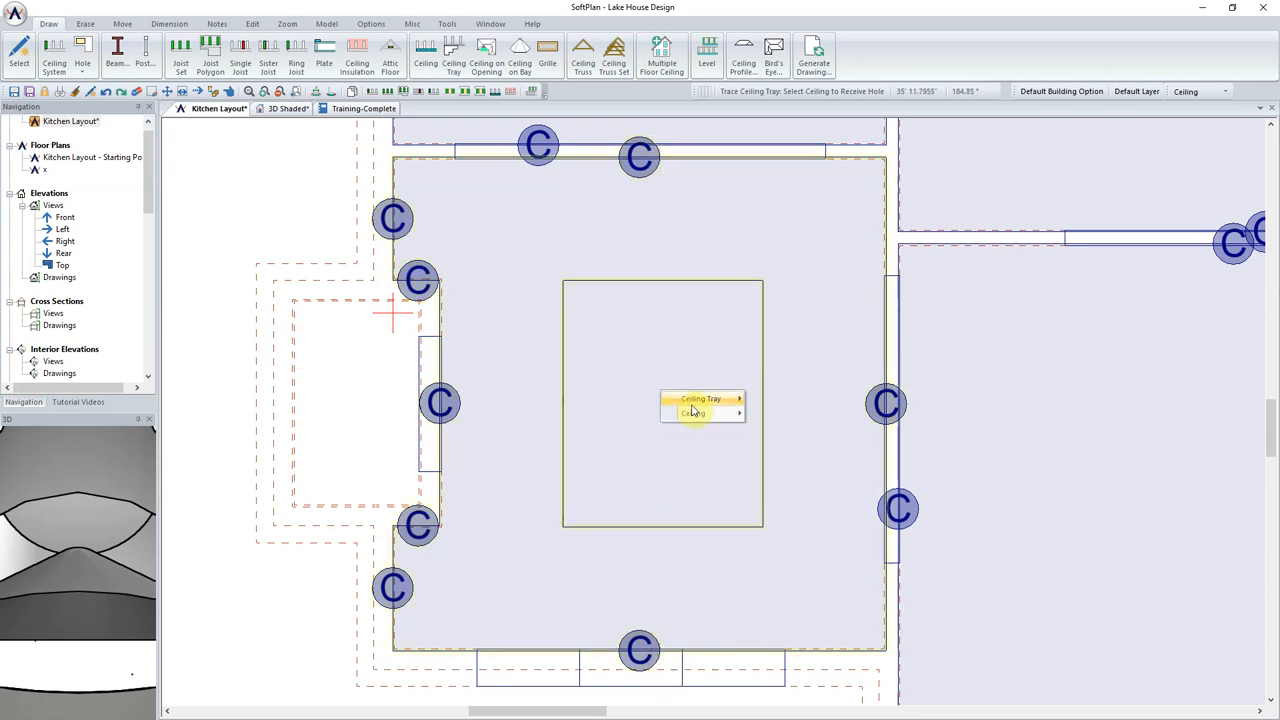
Place the tray in the kitchen ceiling with Painted finish and Drywall material, then view it in 3D Shaded
click(692, 412)
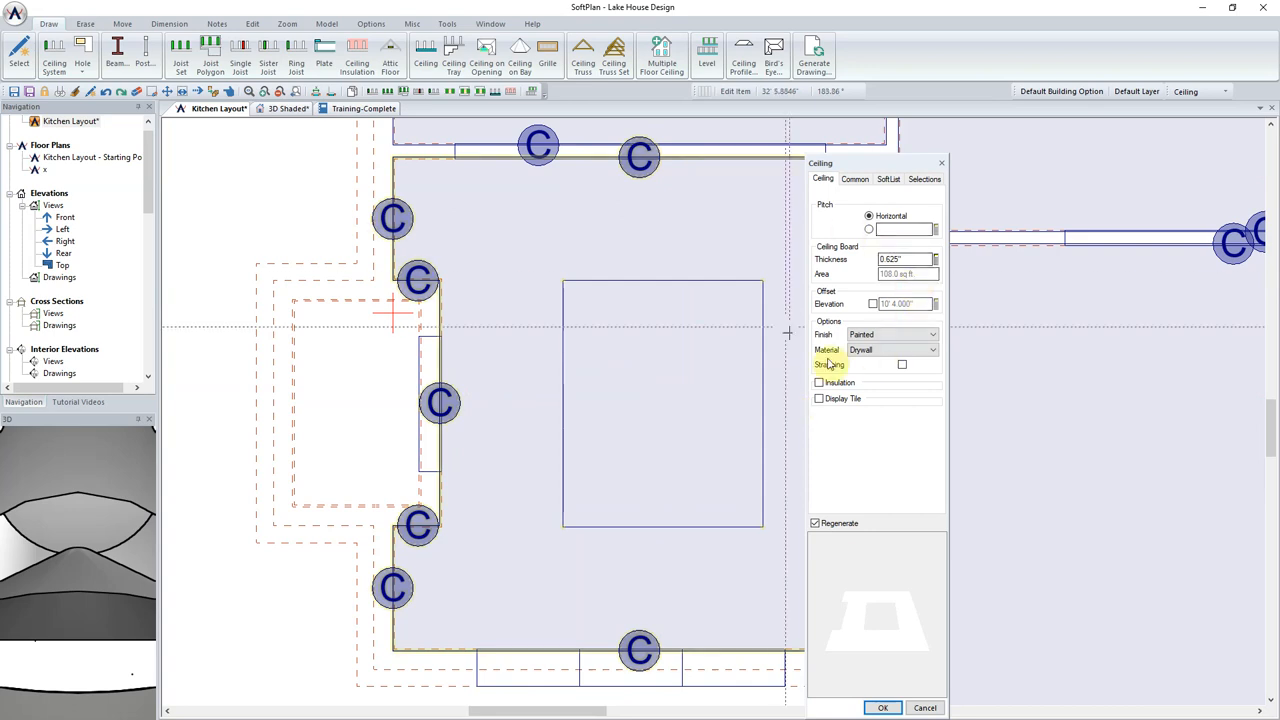
click(932, 334)
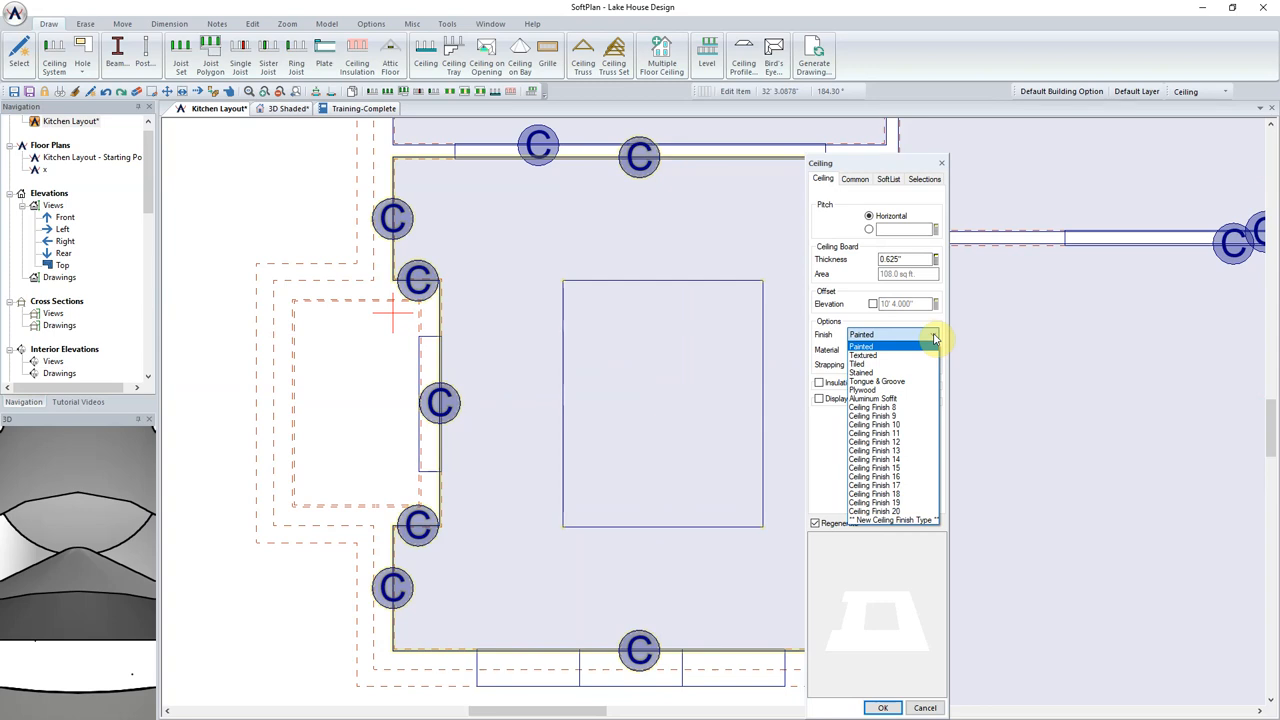
click(860, 346)
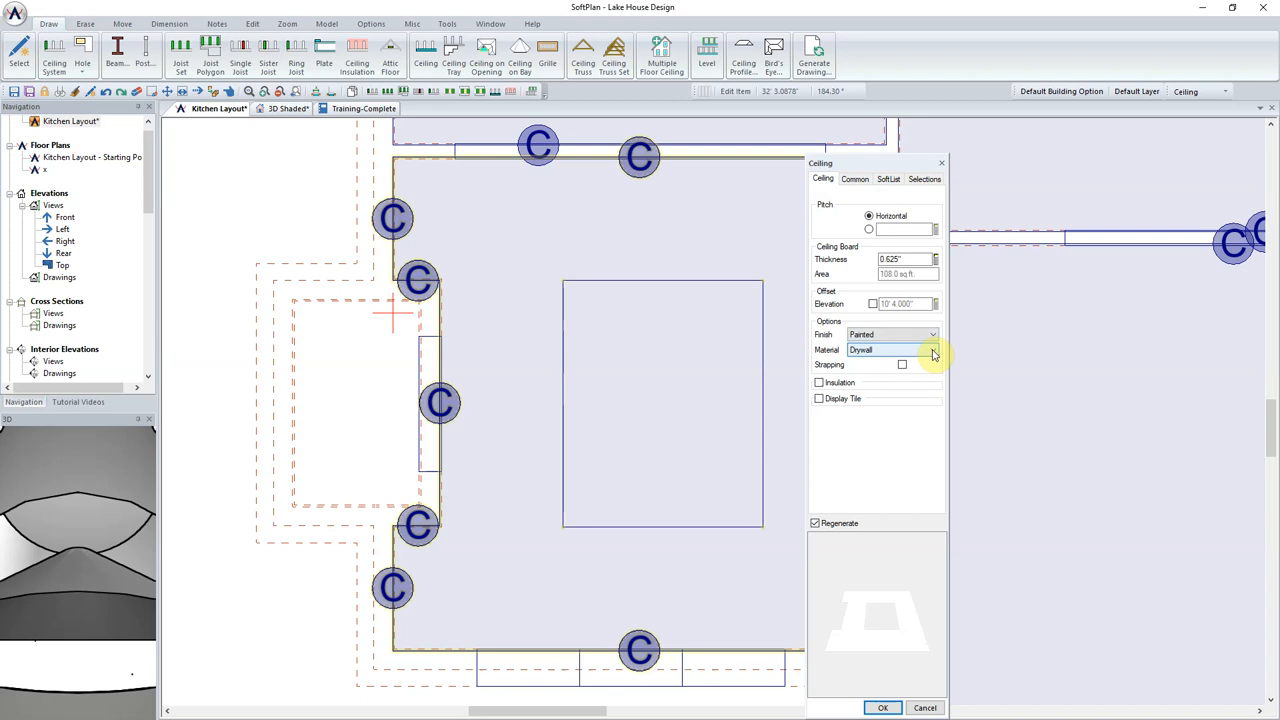
click(292, 108)
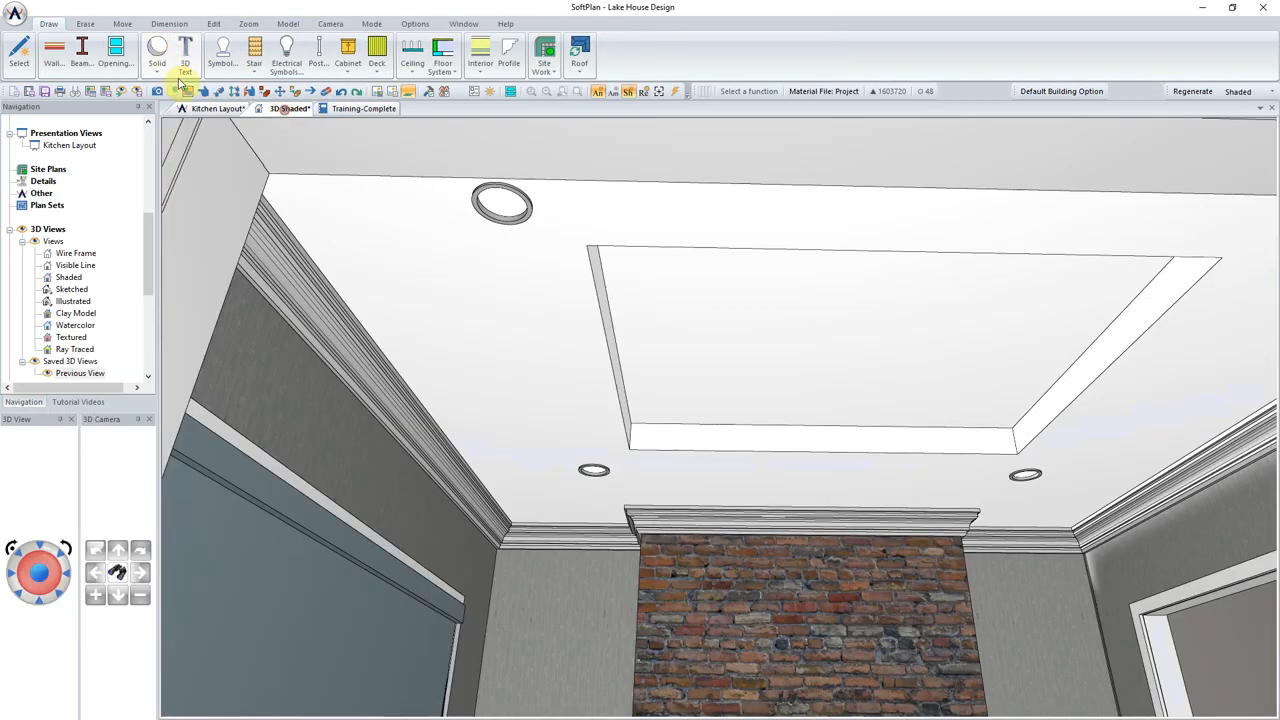
right_click(836, 450)
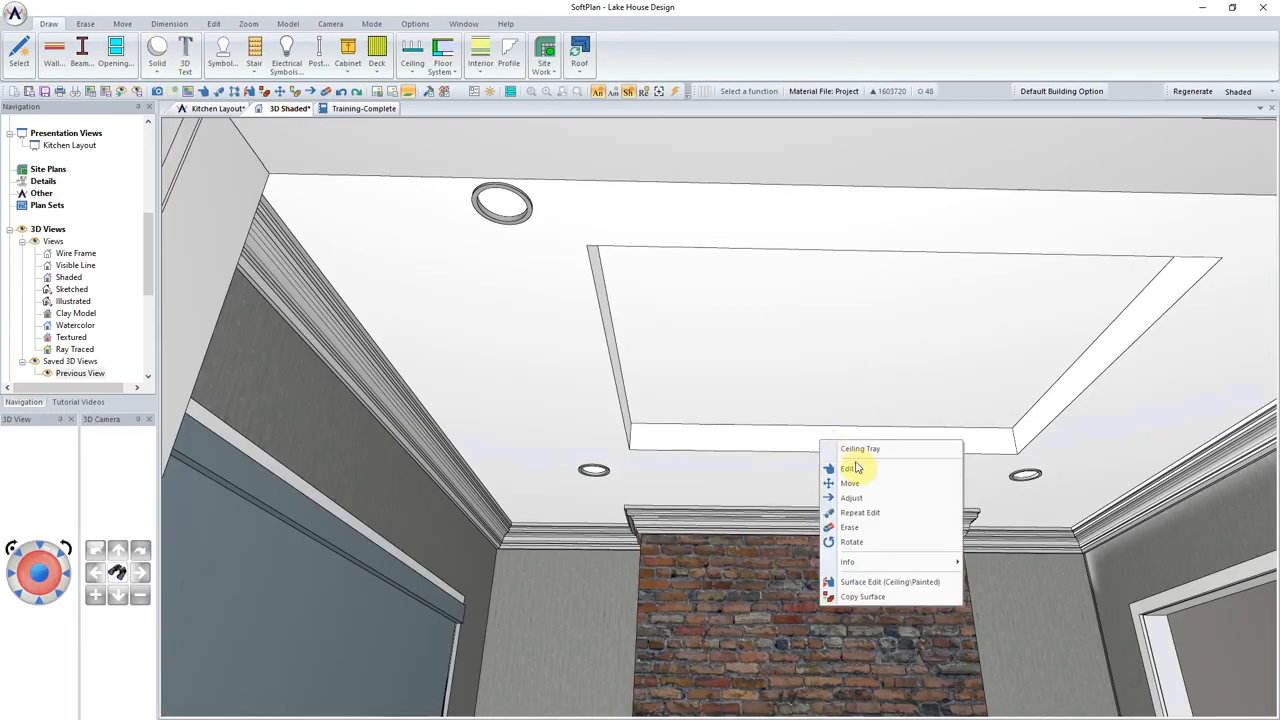
mouse_move(864, 468)
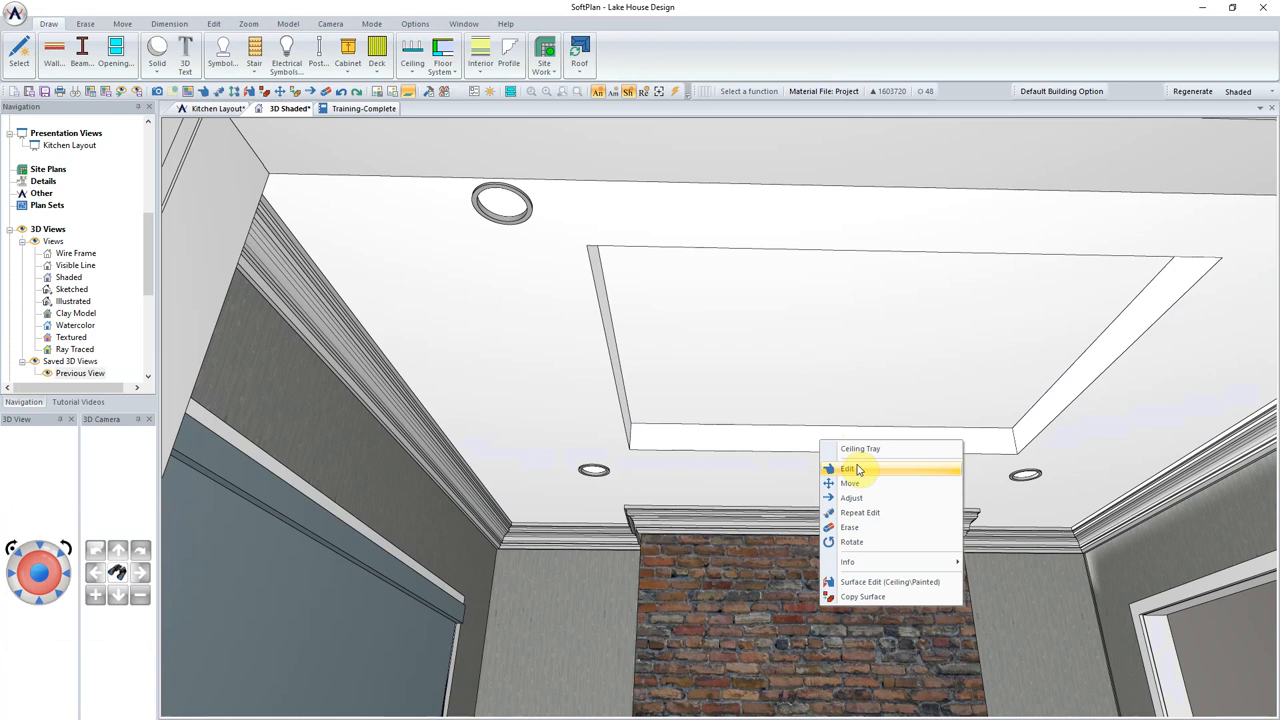
click(844, 468)
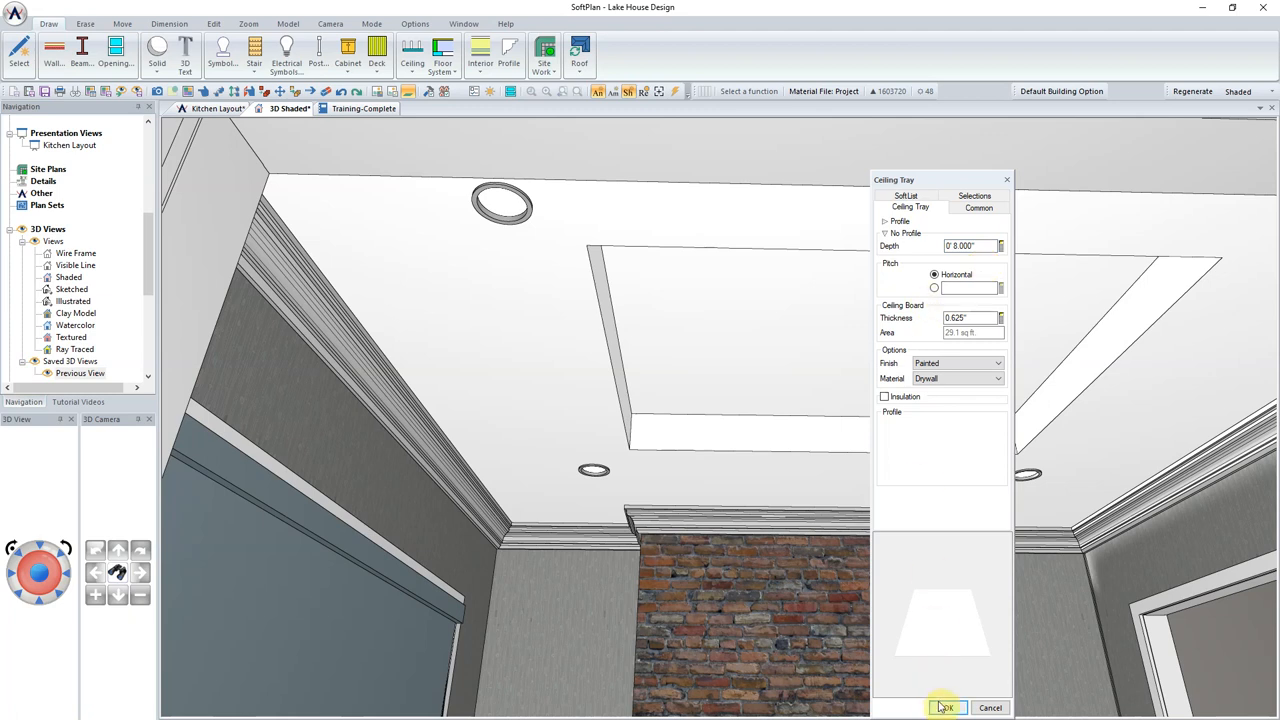
click(946, 708)
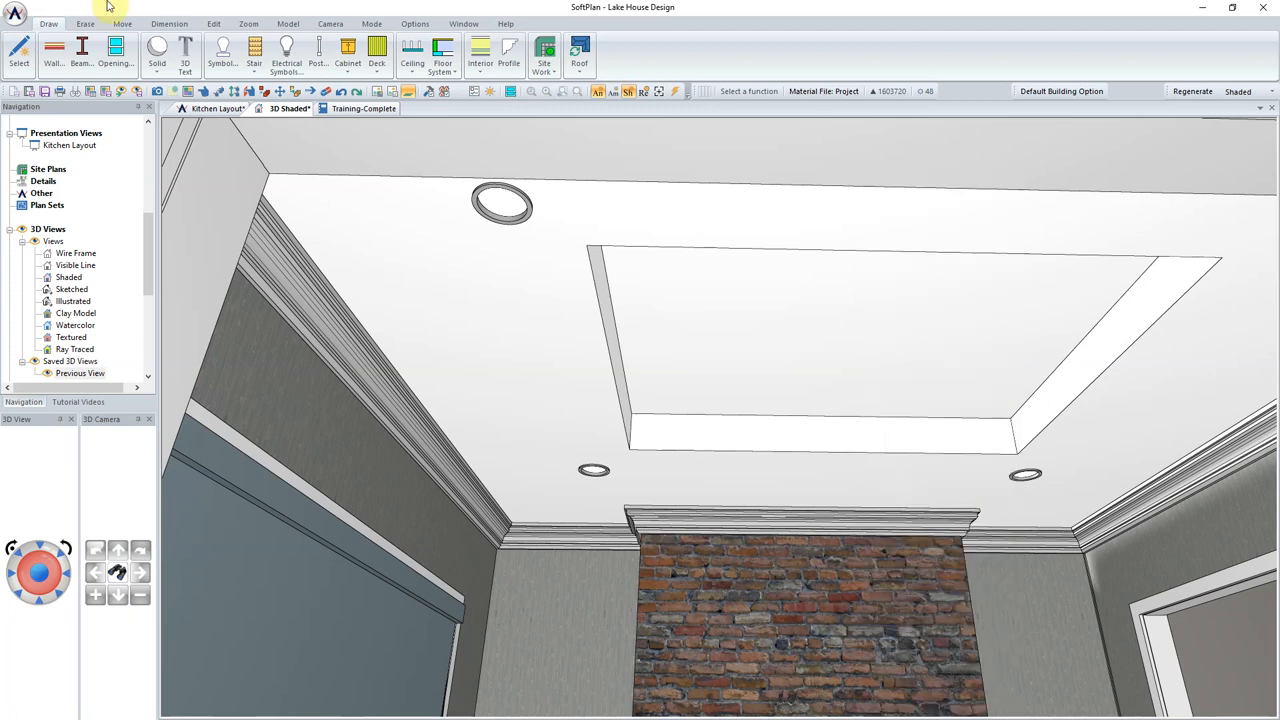
mouse_move(506, 50)
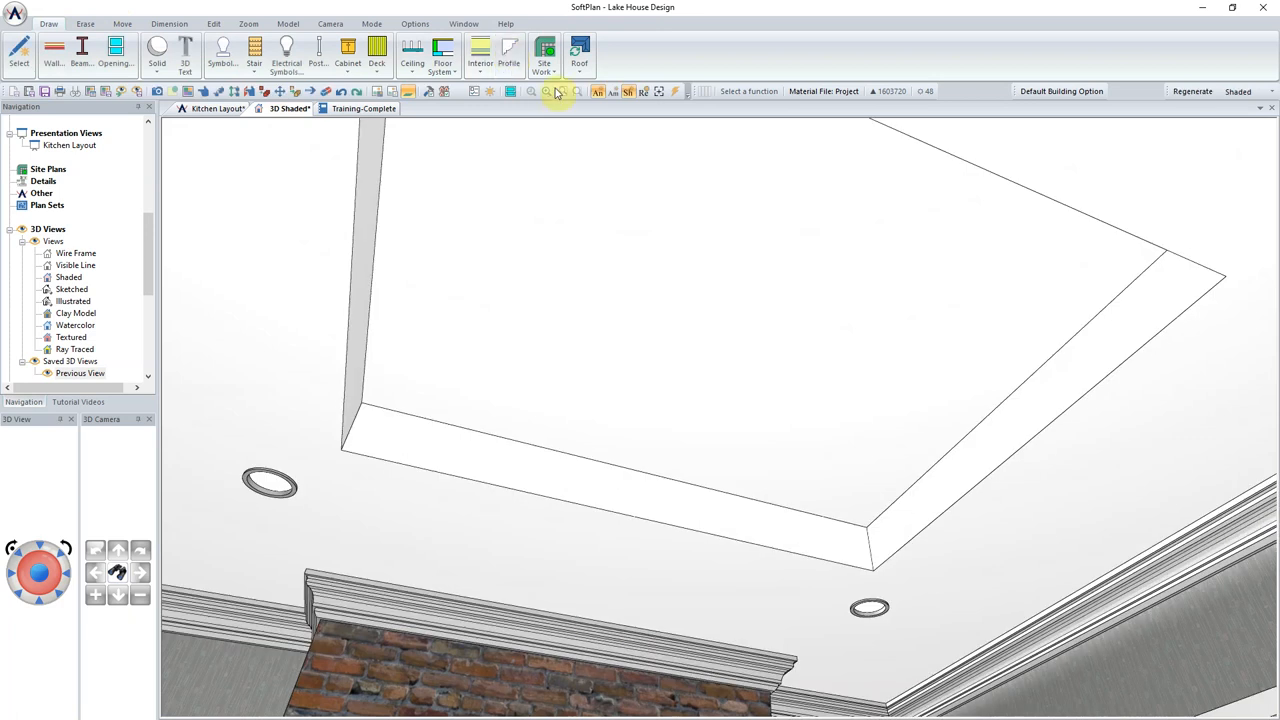
Open the molding profile library to preview the Crown Mold > american profile
click(516, 50)
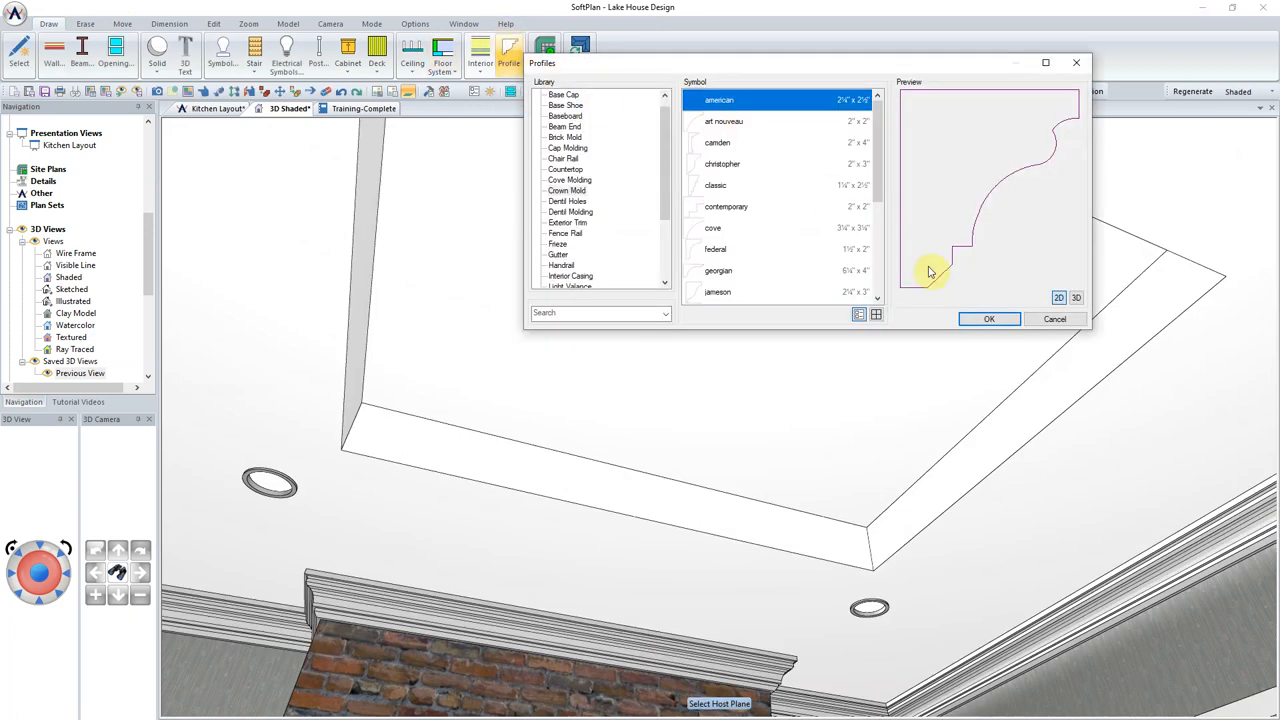
mouse_move(952, 292)
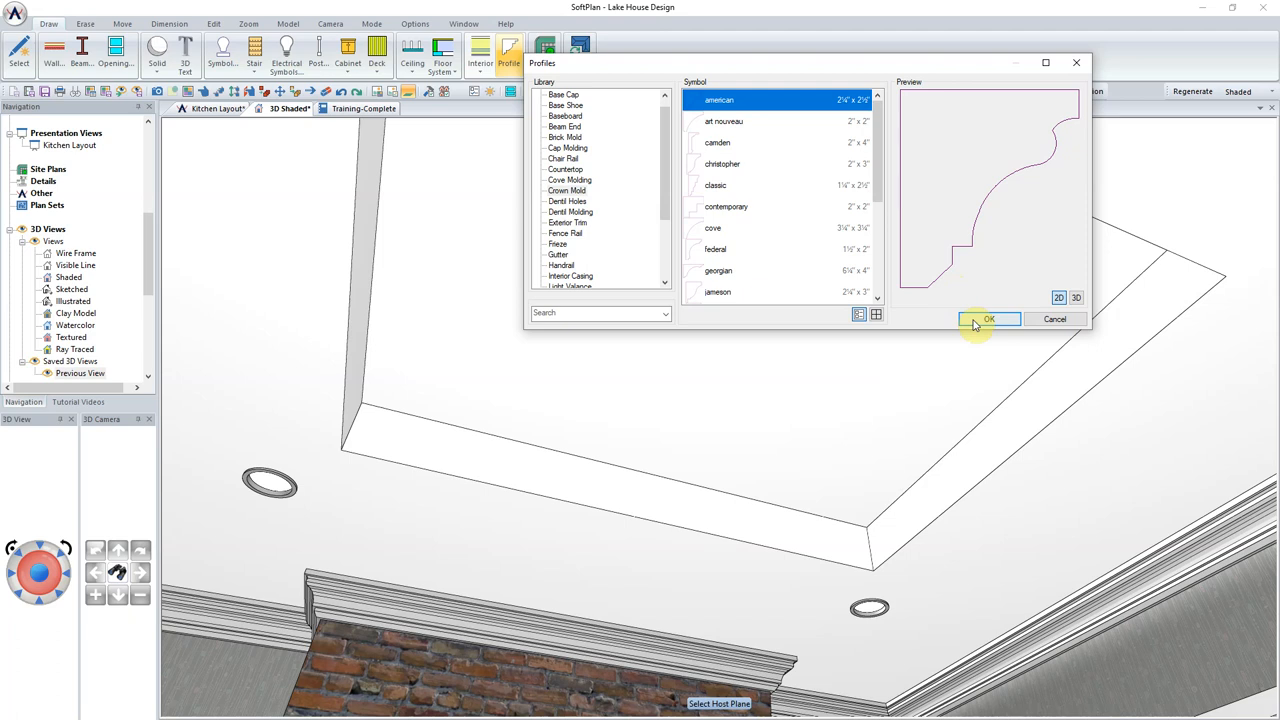
Accept the american crown molding and trace its path around the tray's inner edges
click(990, 320)
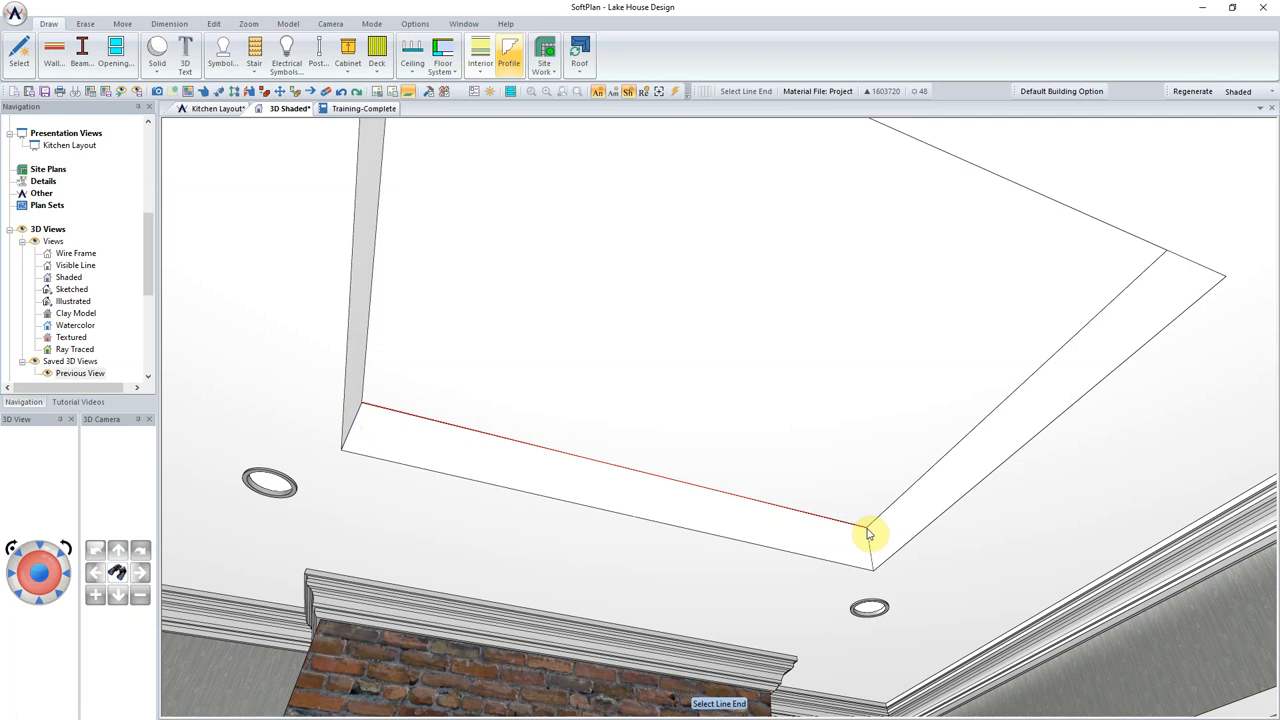
click(864, 536)
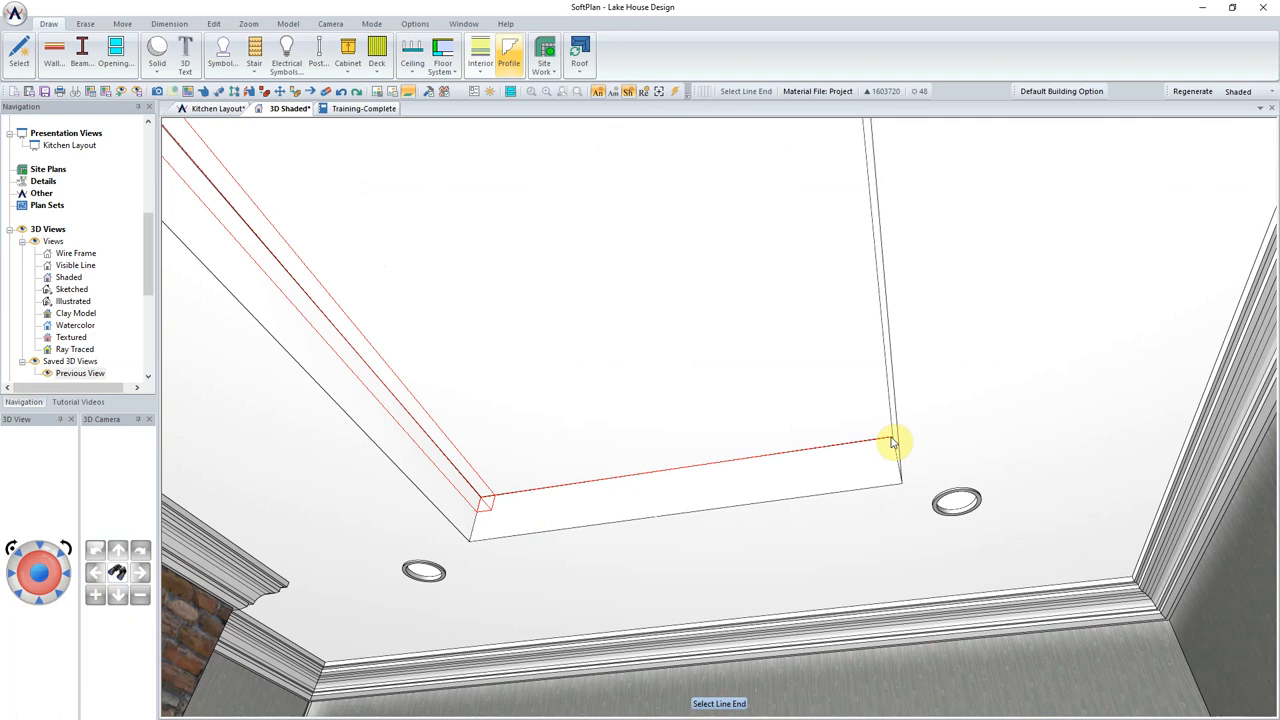
drag(892, 444, 896, 374)
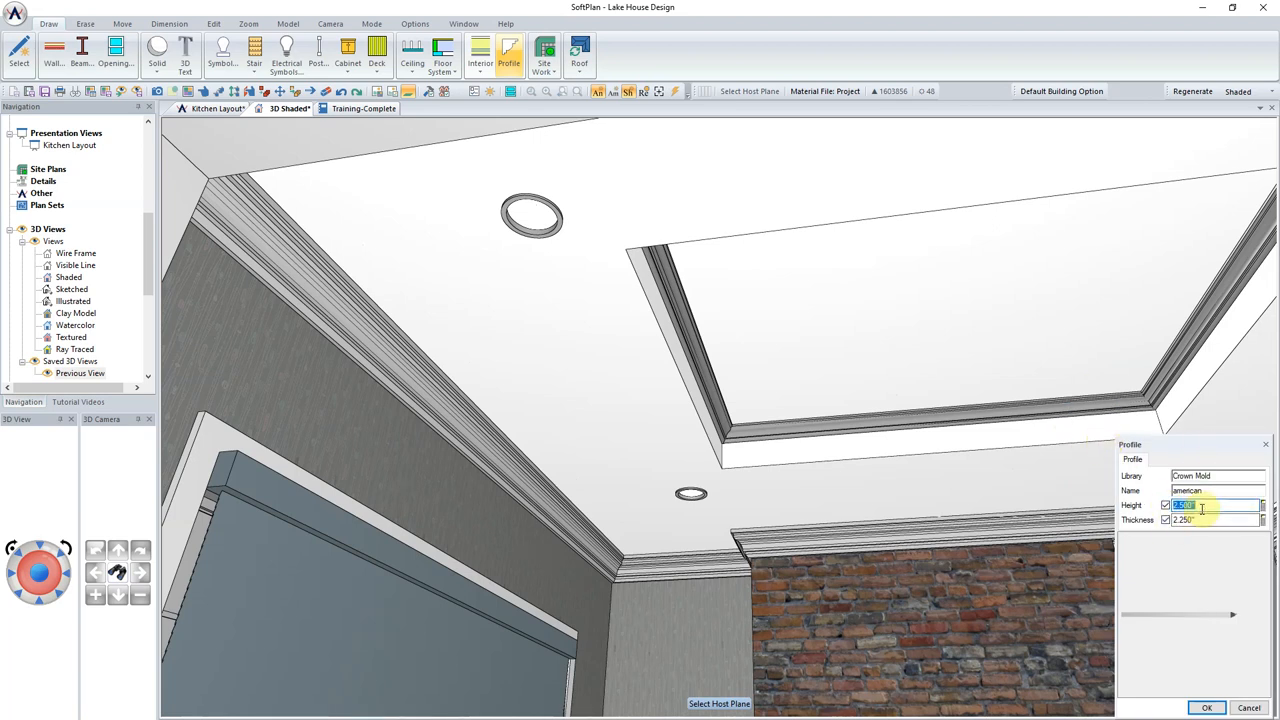
Resize the crown molding profile to 5.5" height and 3.500" thickness
text(5.5)
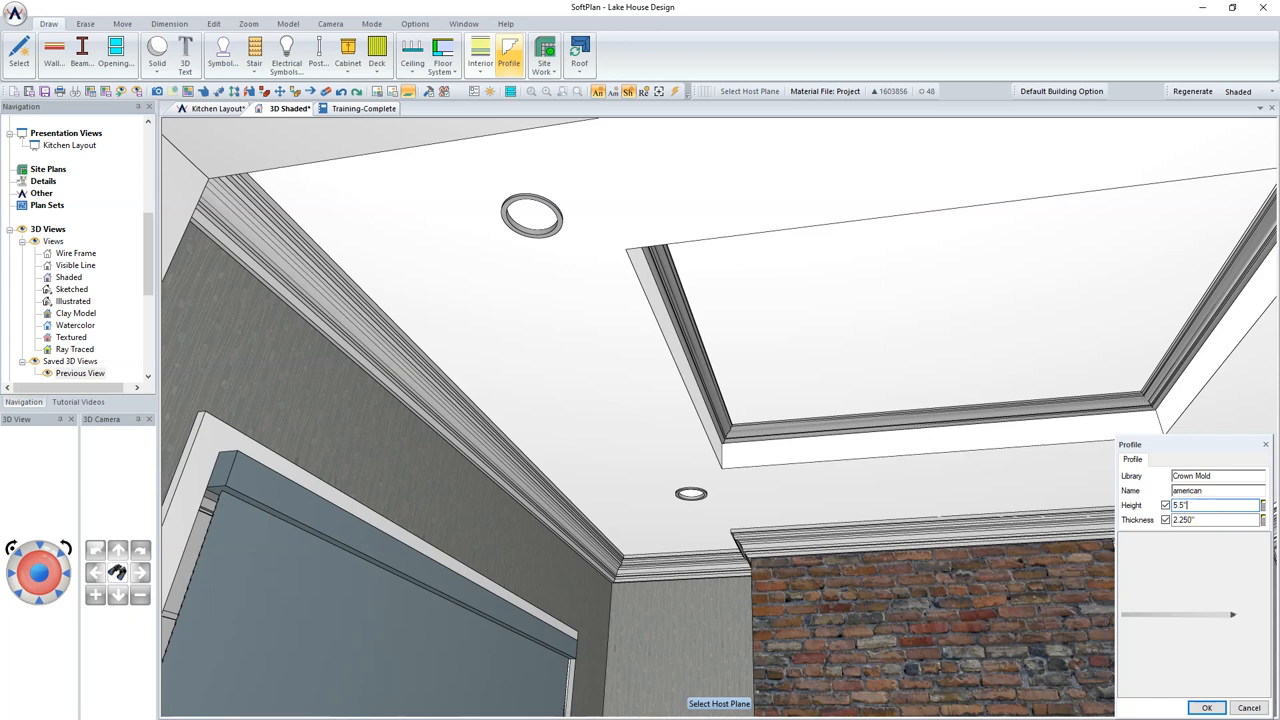
click(1210, 540)
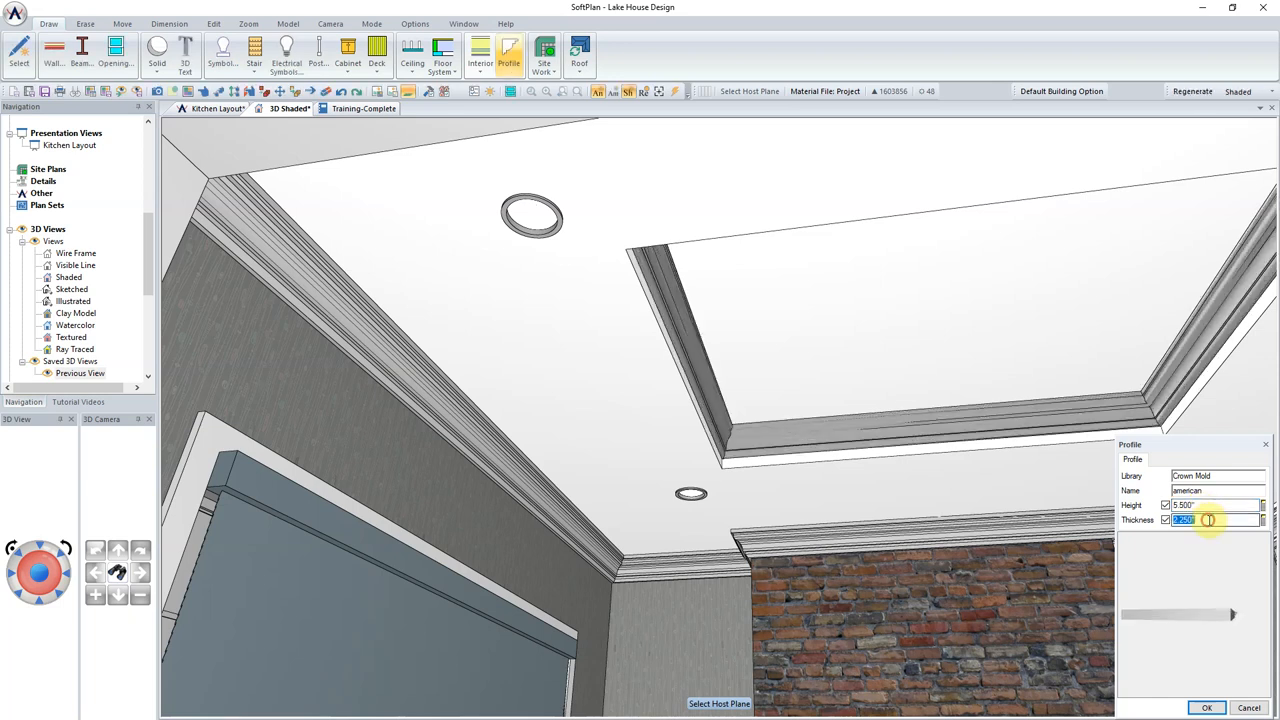
text(3.500)
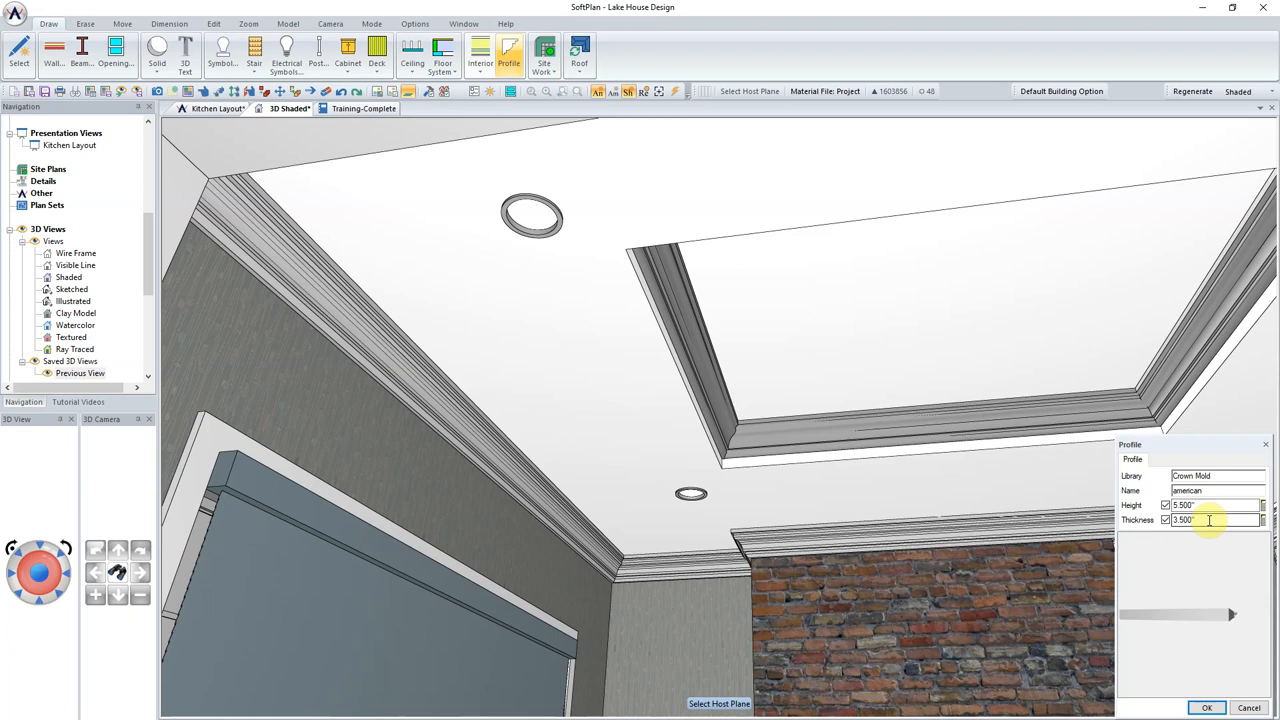
click(1212, 708)
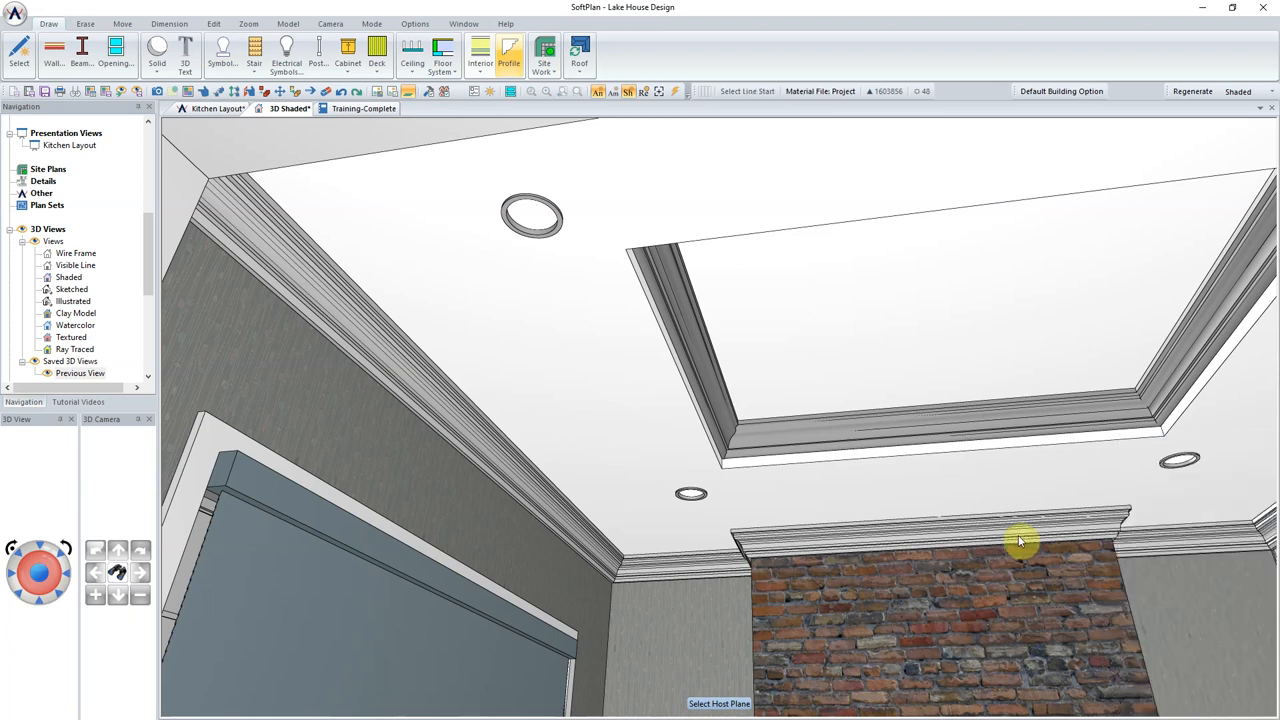
mouse_move(1012, 536)
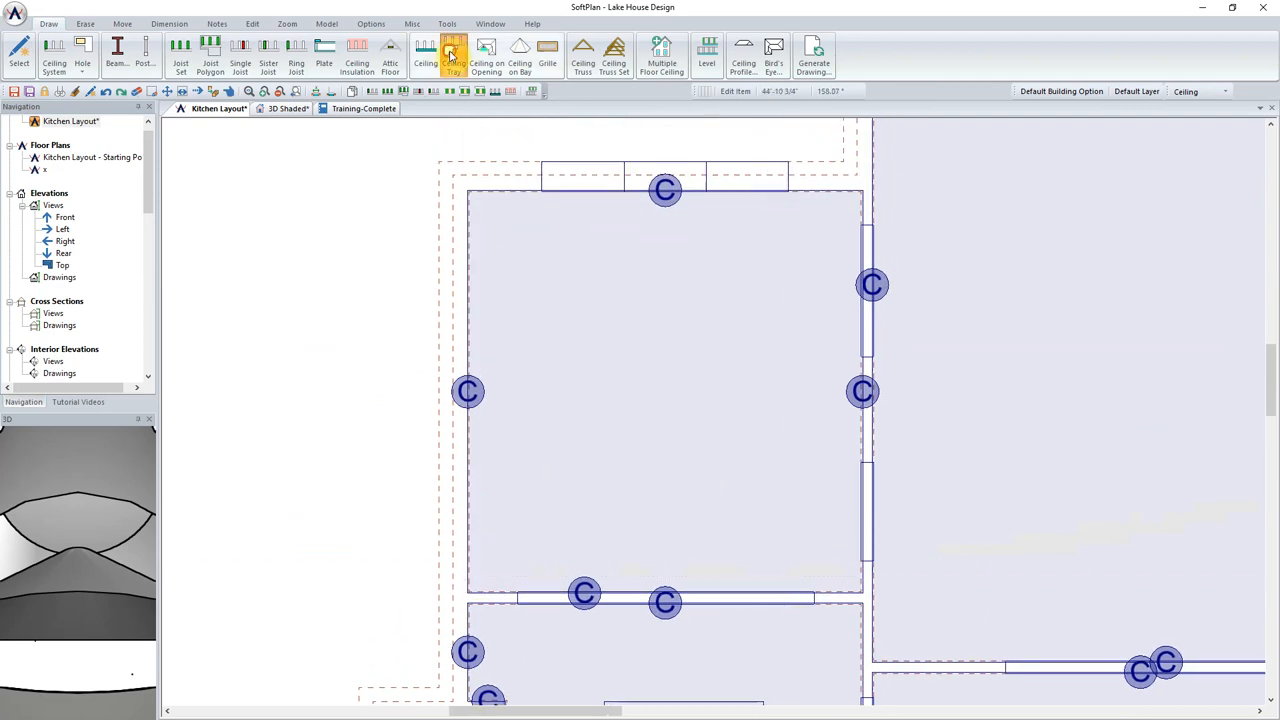
Add an Auto Trace ceiling tray inset 2' 0" from the walls and open its profile library
click(484, 56)
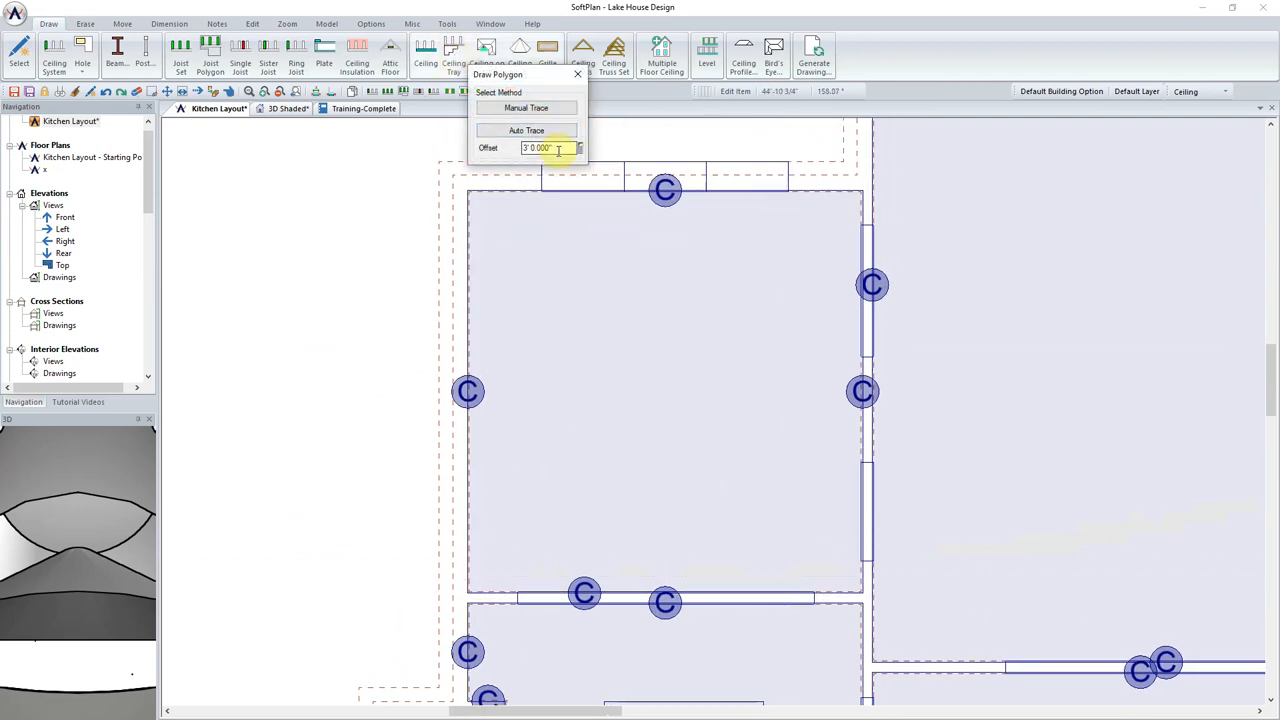
text(2' 0.000")
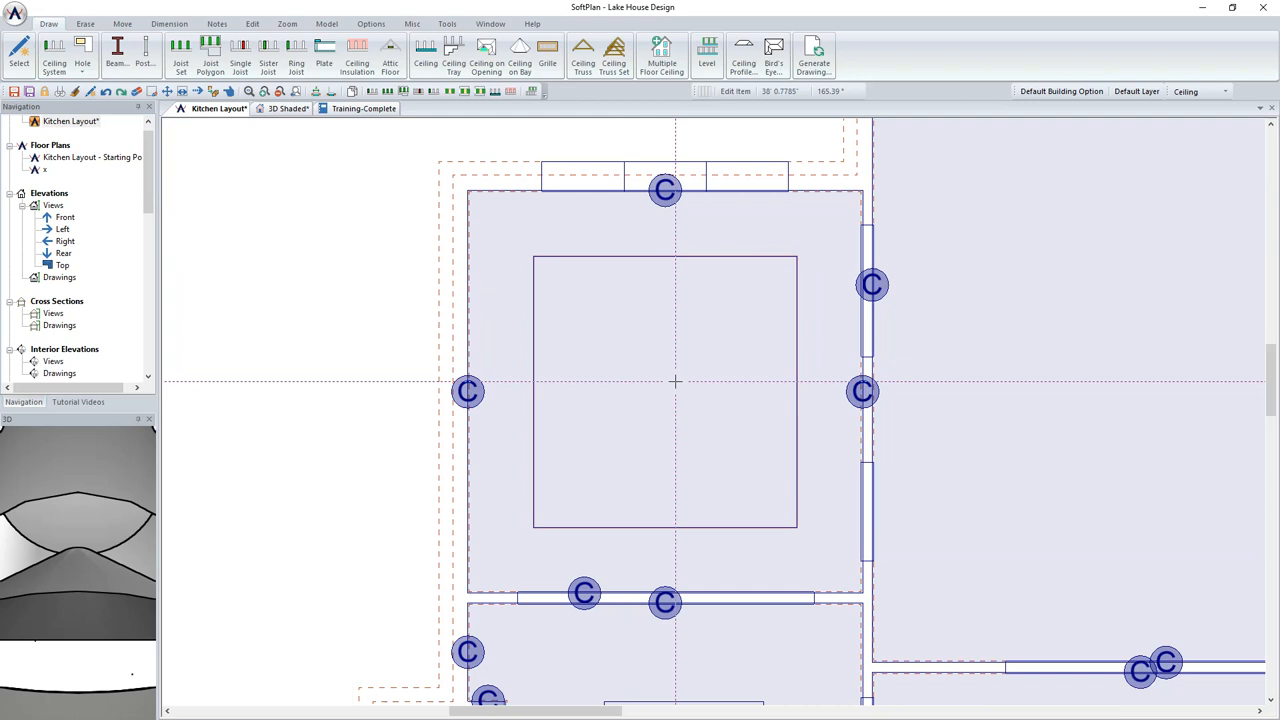
right_click(676, 380)
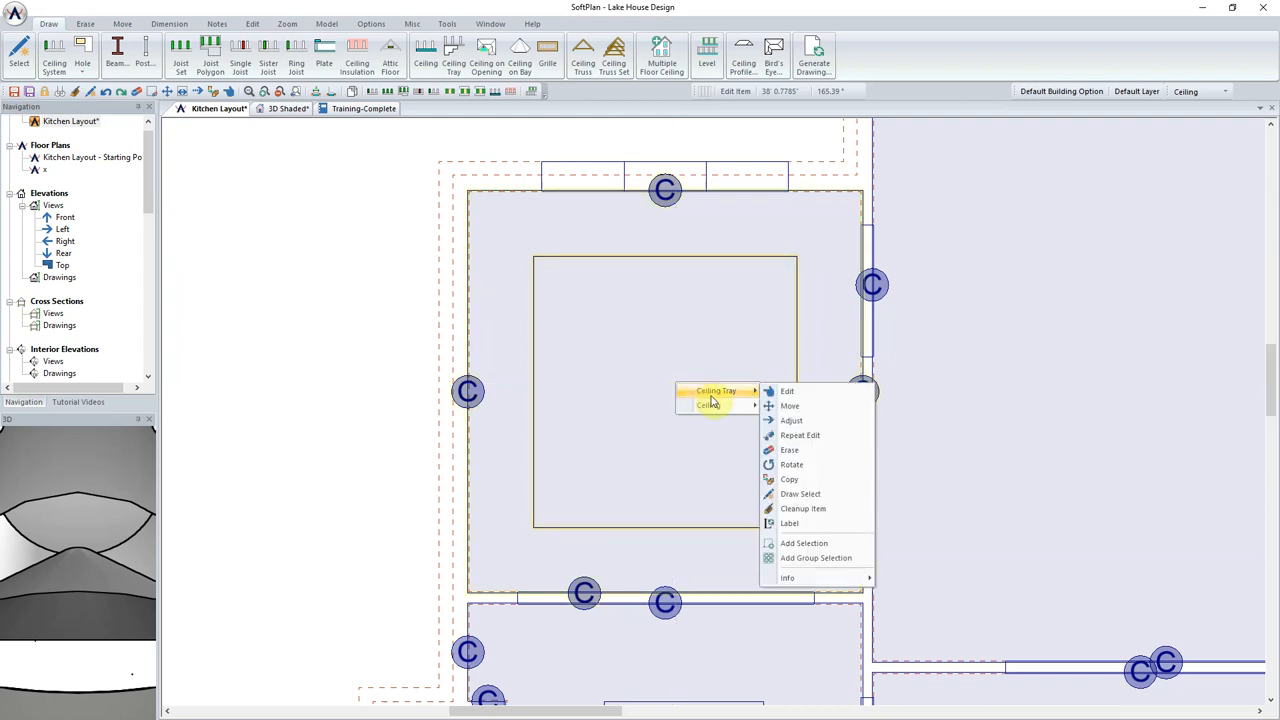
mouse_move(804, 396)
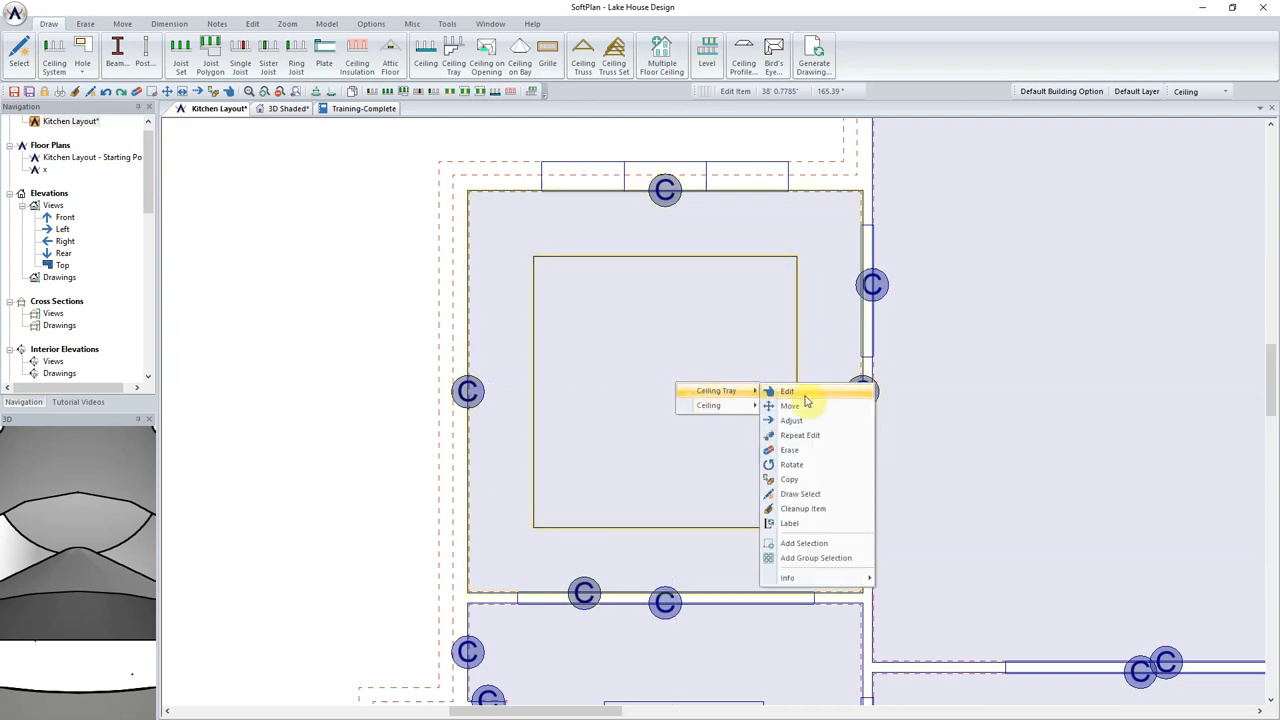
click(788, 390)
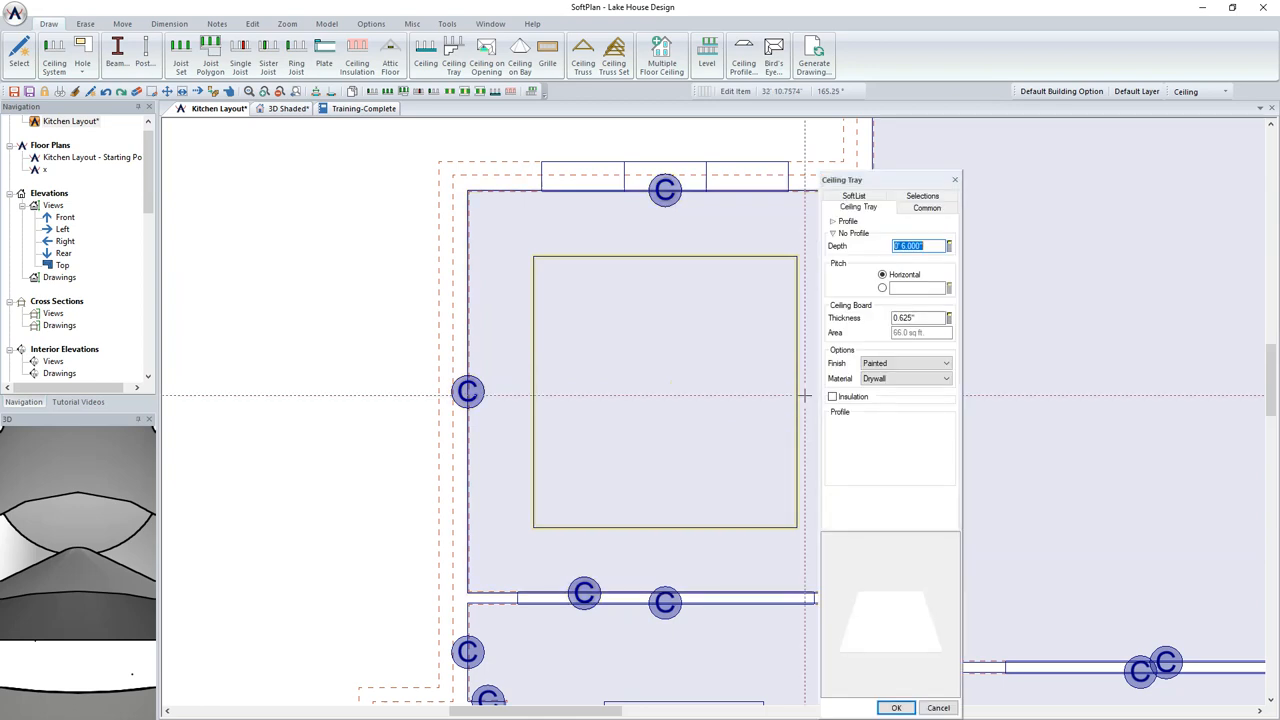
click(848, 220)
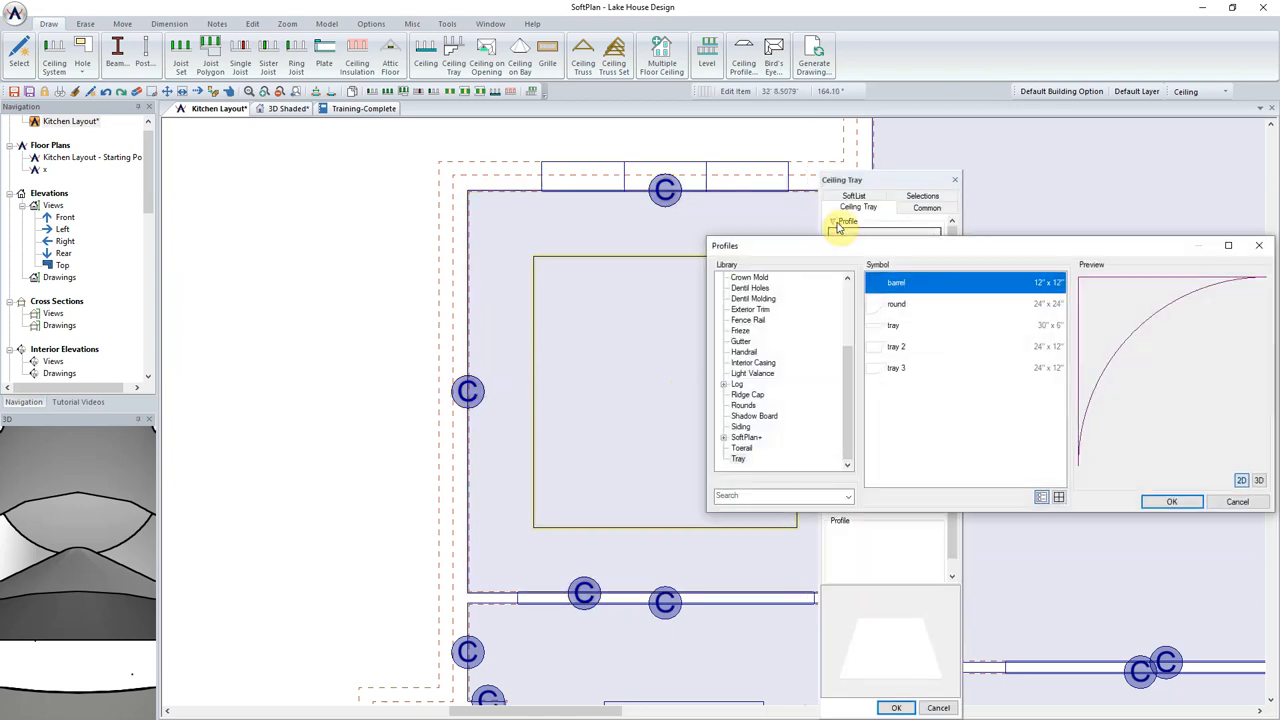
mouse_move(906, 338)
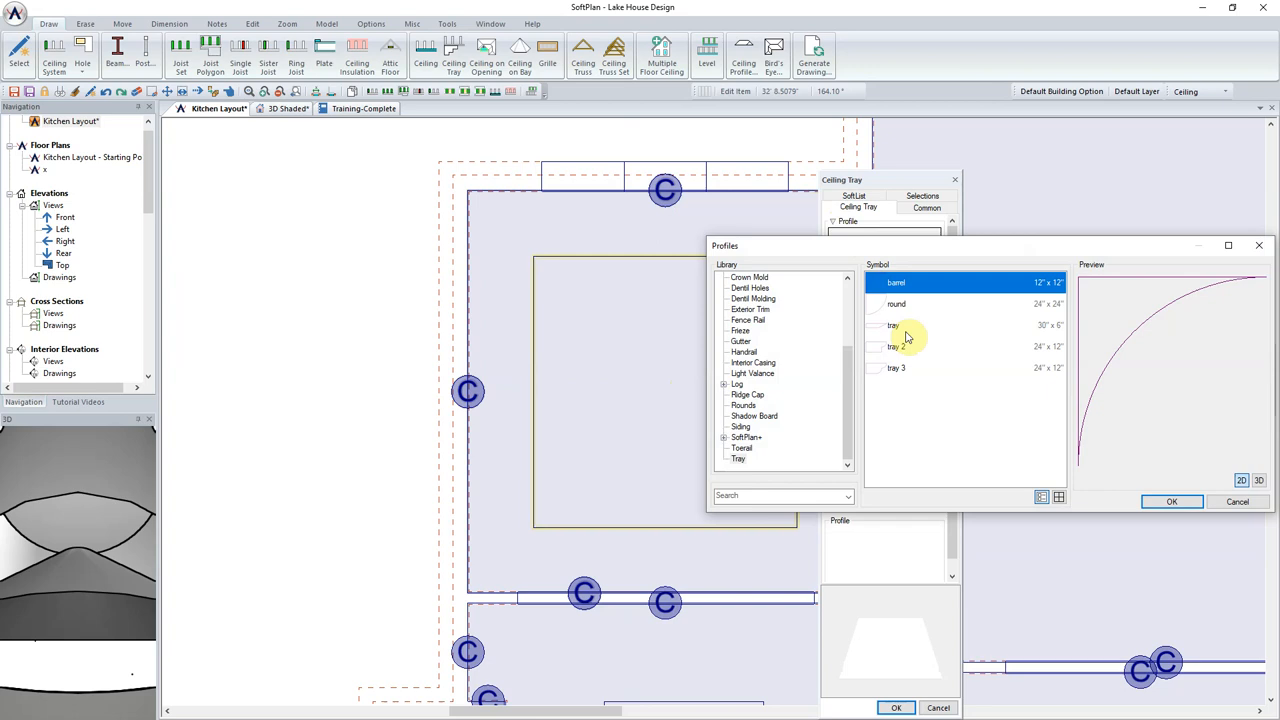
Apply the 'tray' profile to the kitchen ceiling tray
click(896, 324)
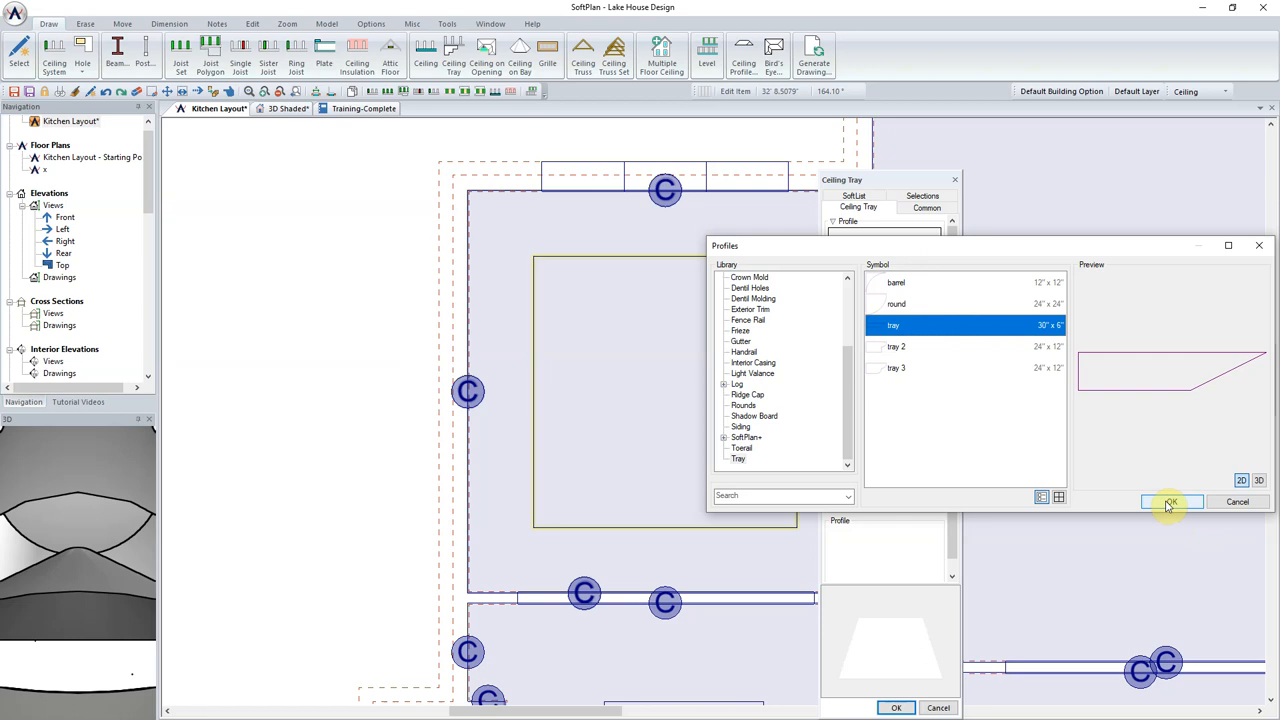
click(1176, 502)
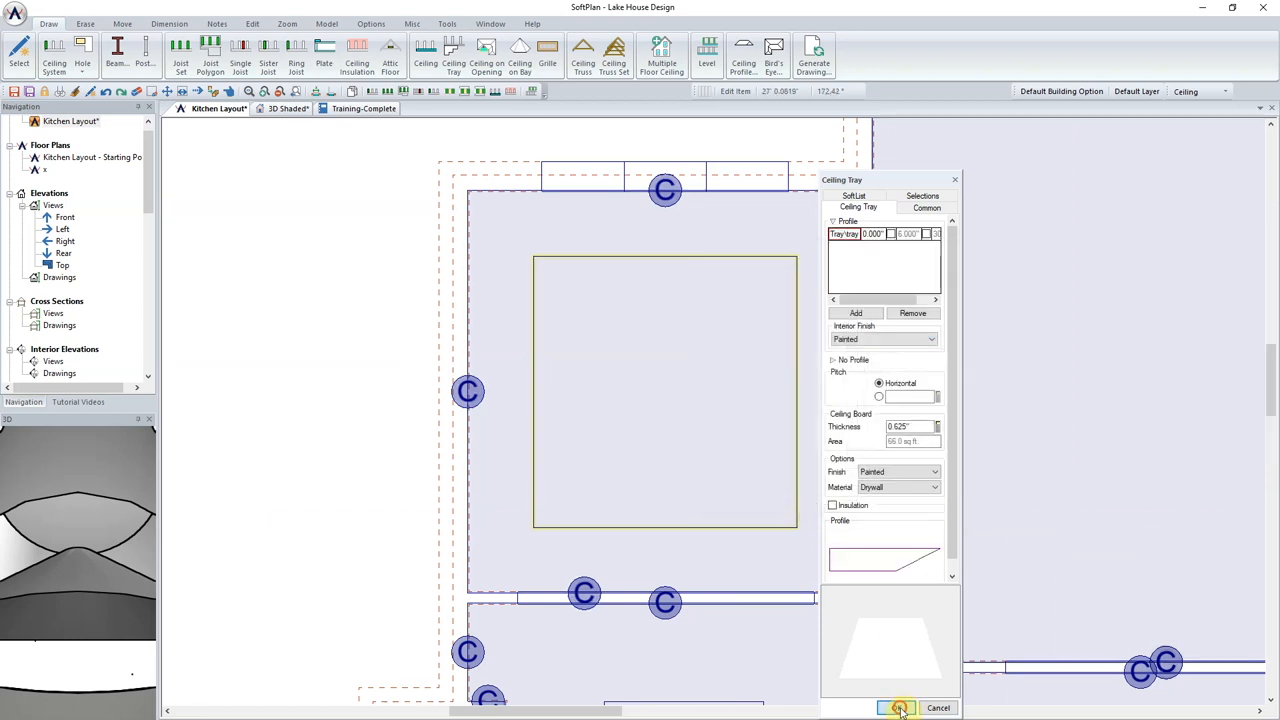
click(900, 708)
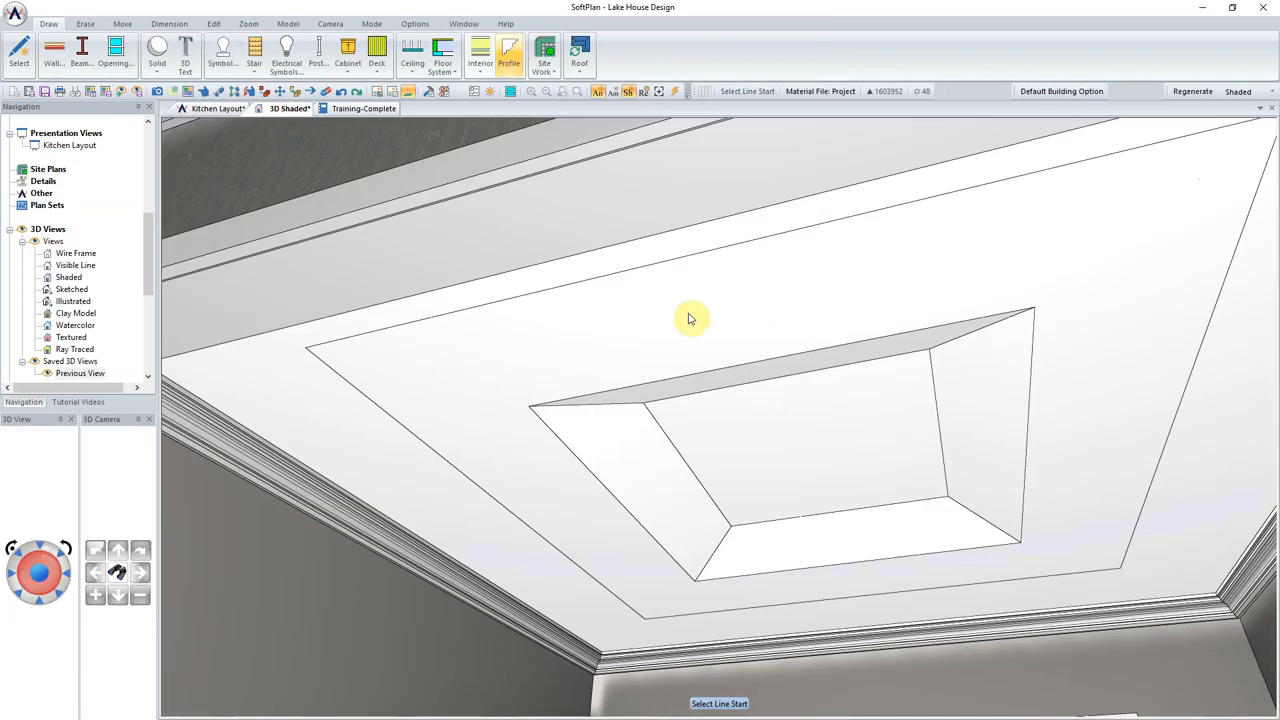
Edit the tray's profile dimensions so it shows sloped sides in 3D
right_click(890, 490)
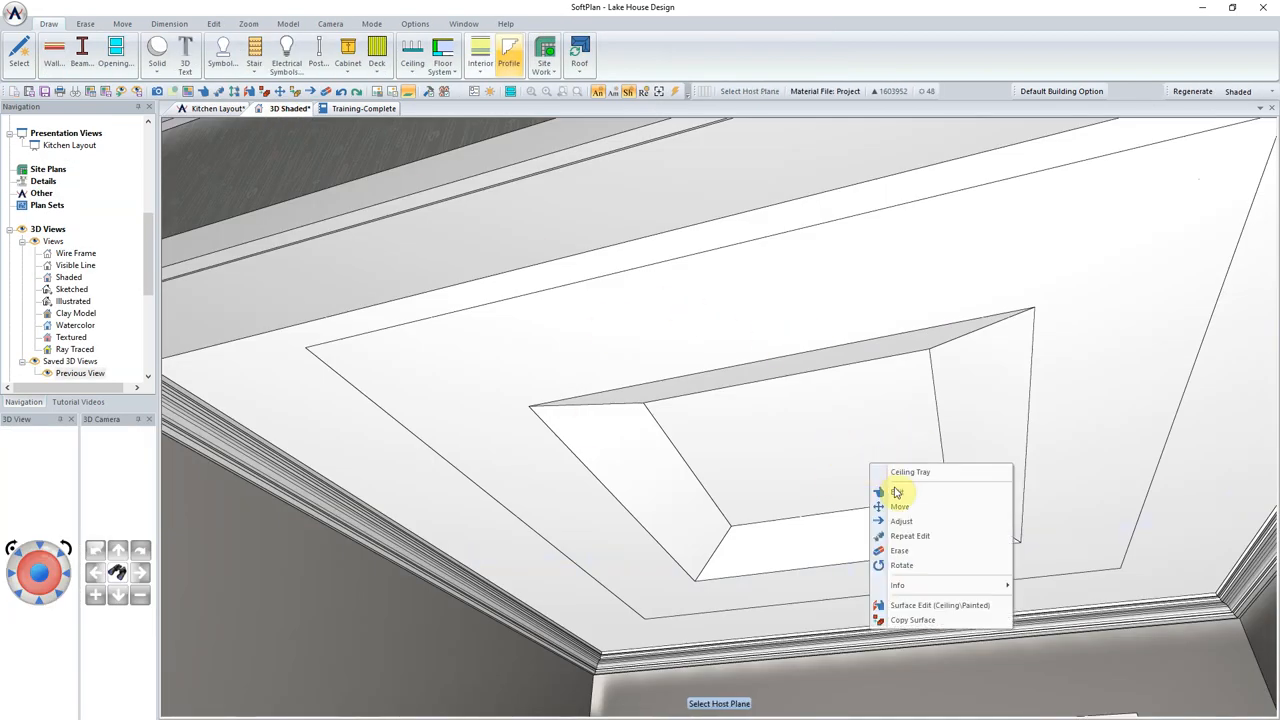
click(888, 472)
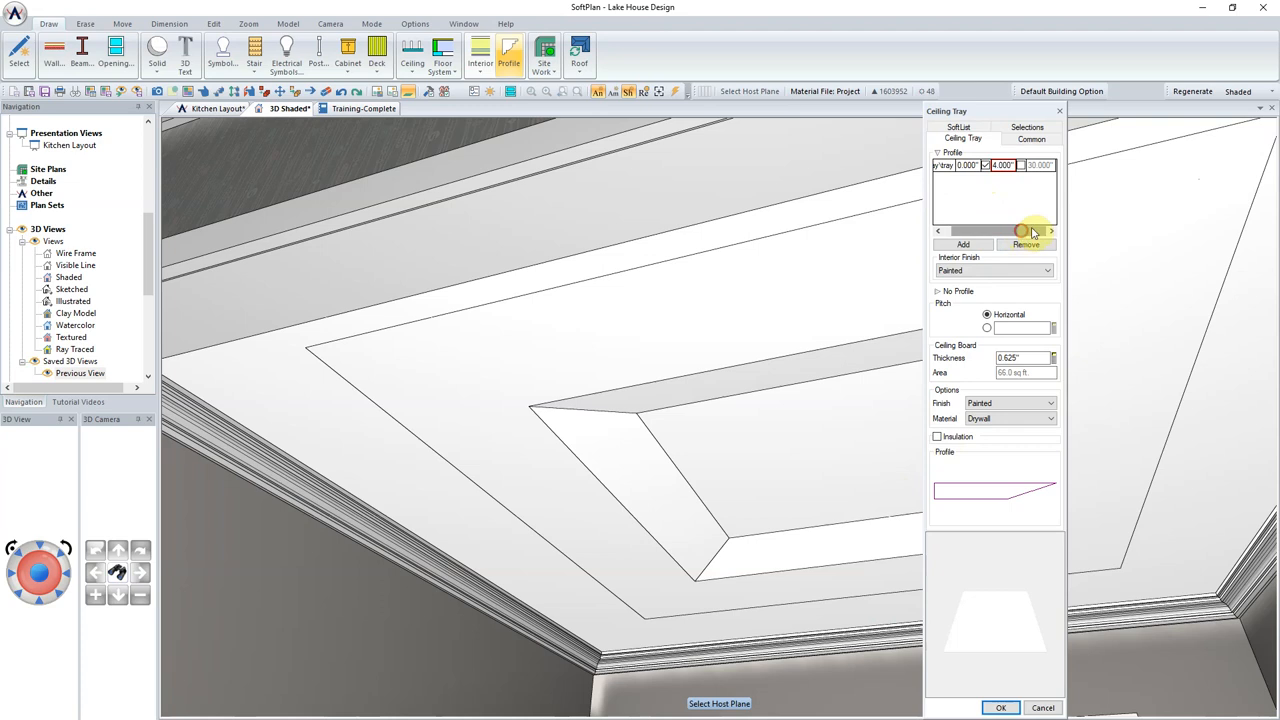
click(1048, 164)
text(18)
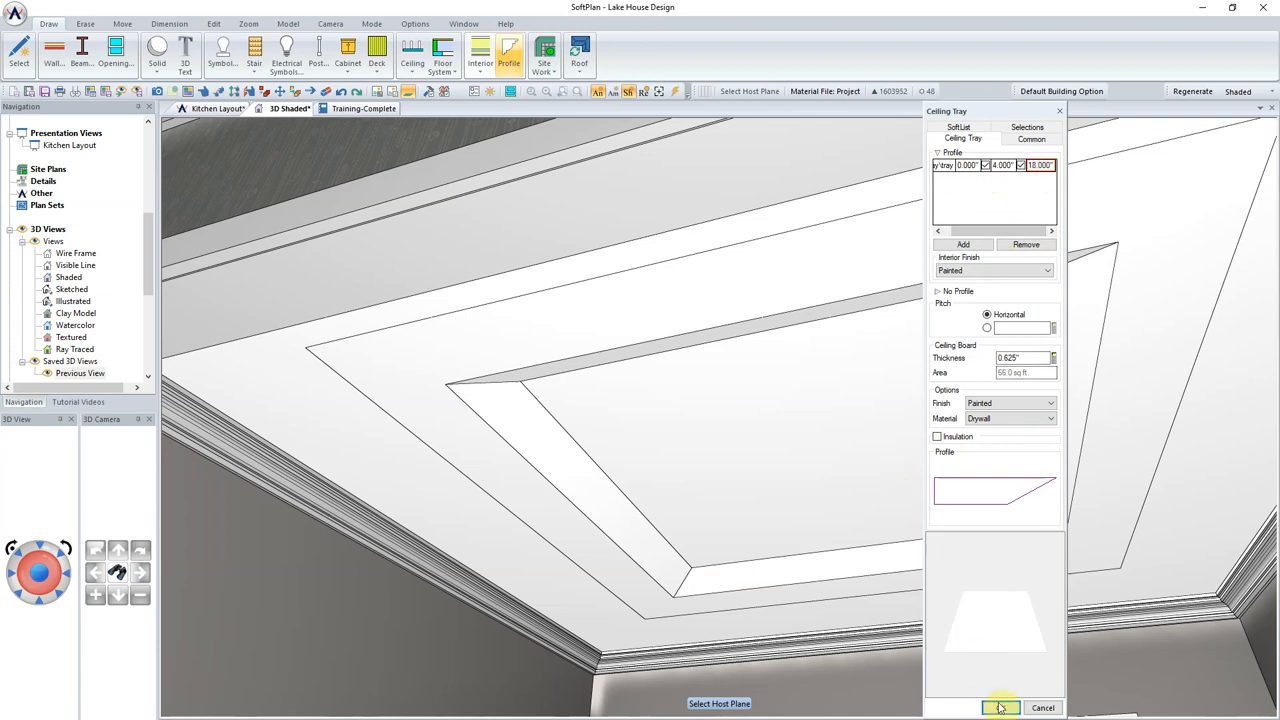
click(1000, 708)
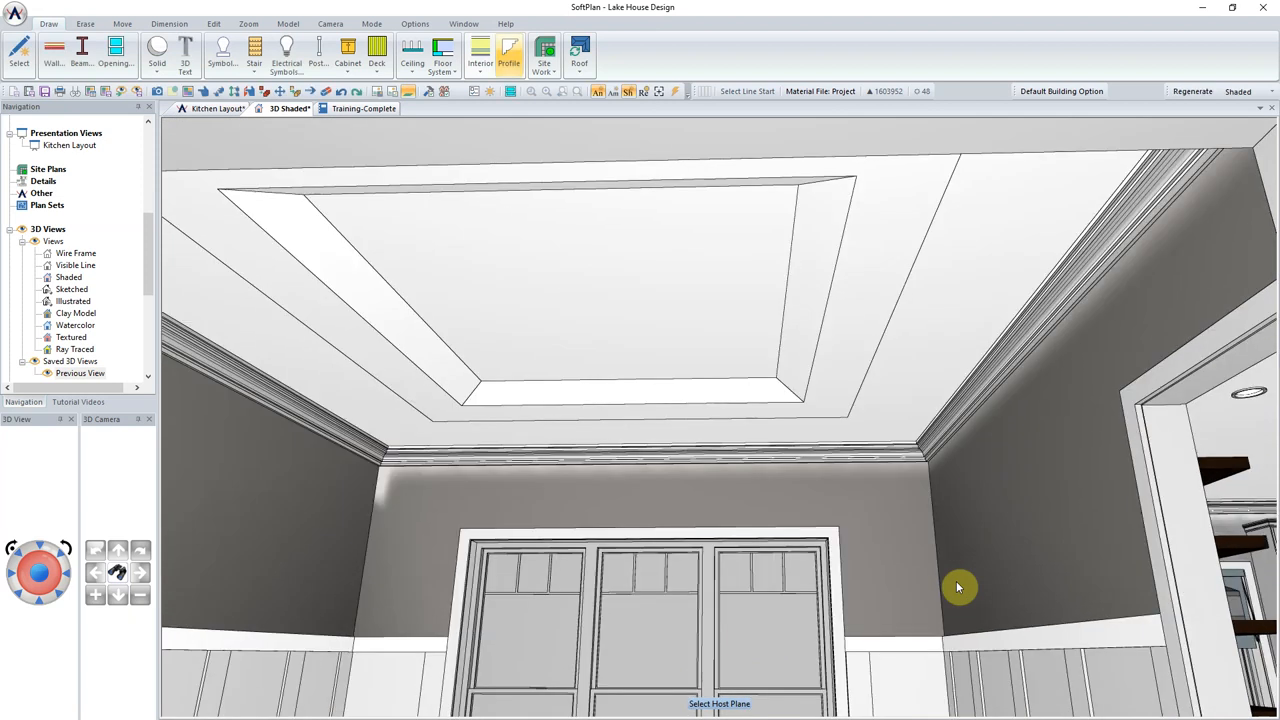
mouse_move(880, 554)
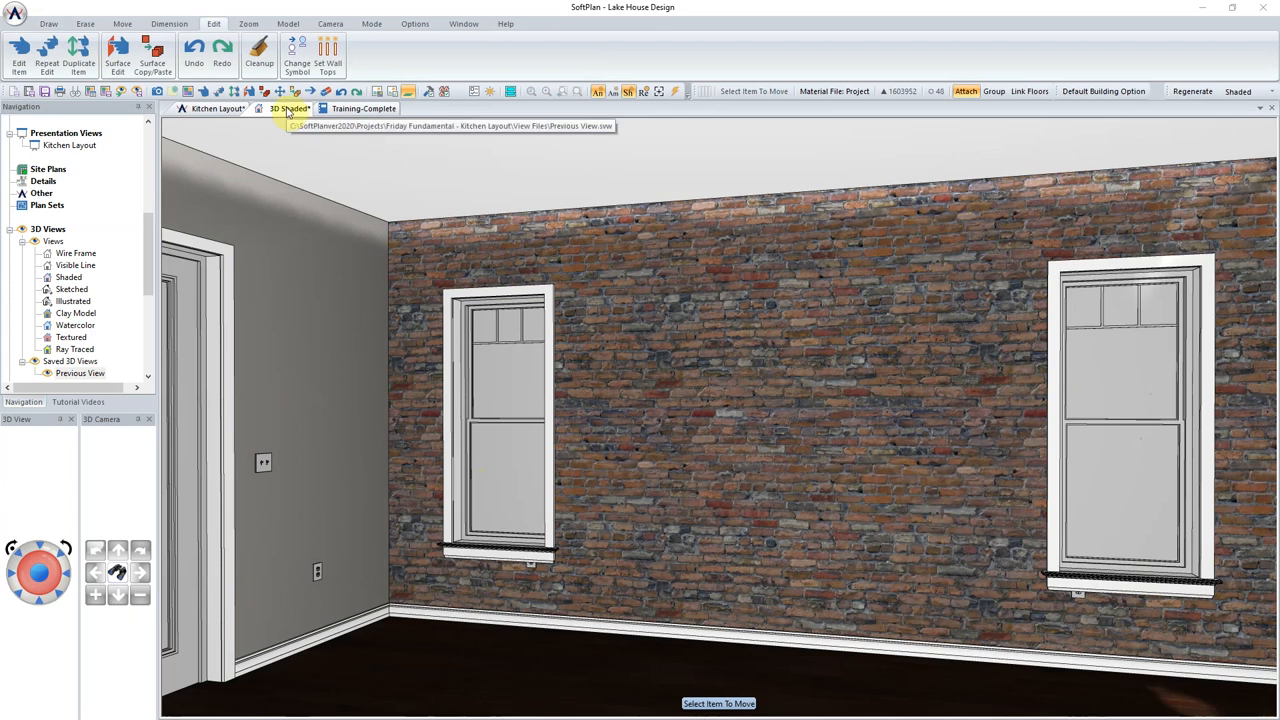
Put the 3D Shaded view in a new vertical tab group beside the plan
right_click(288, 108)
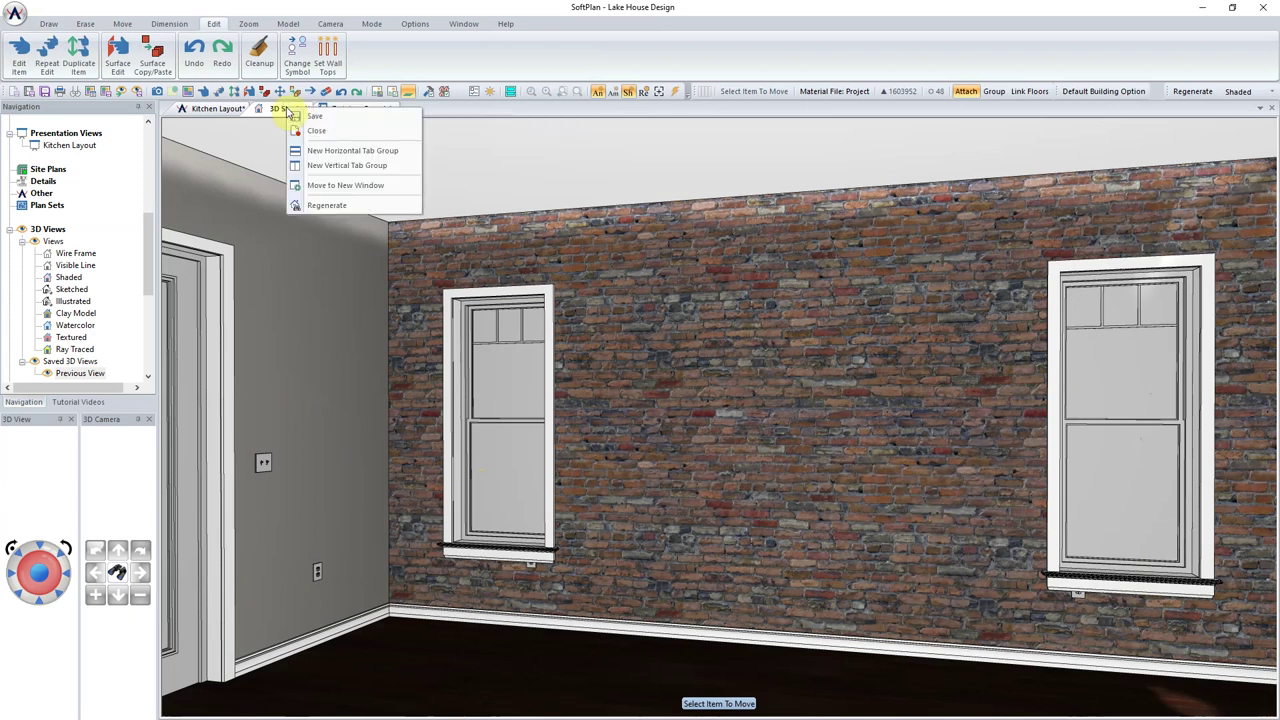
mouse_move(316, 120)
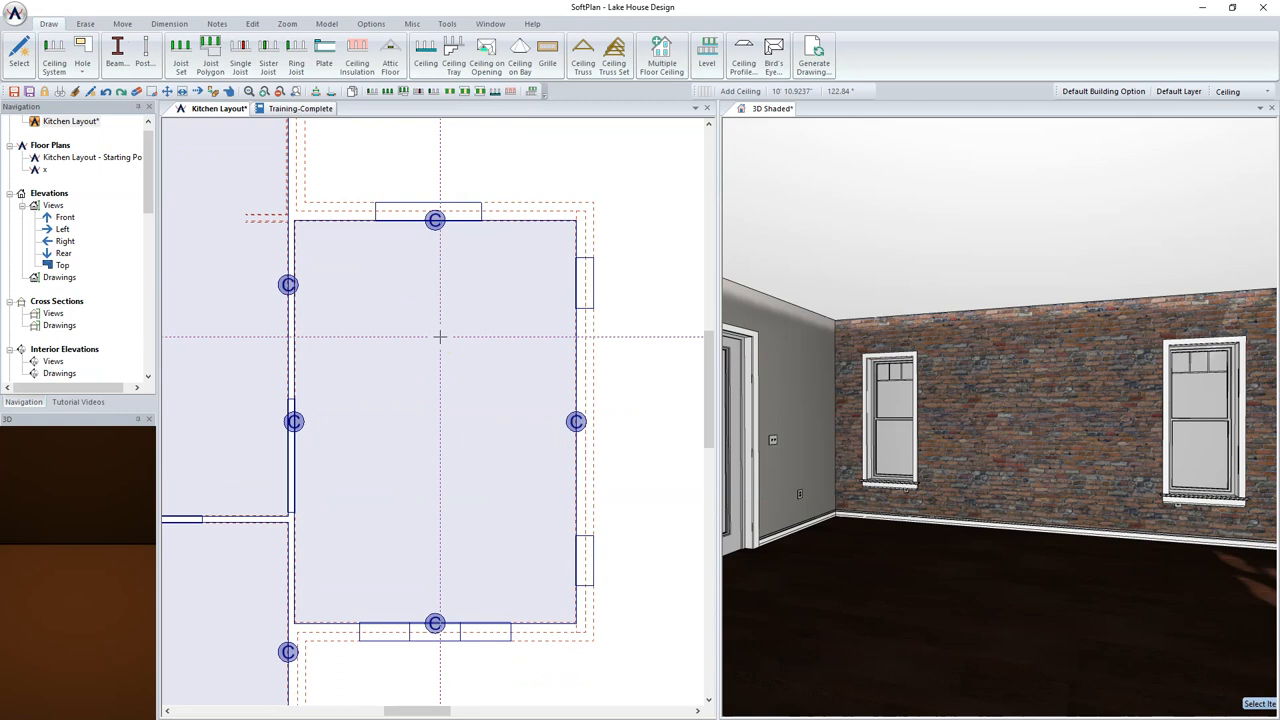
mouse_move(540, 420)
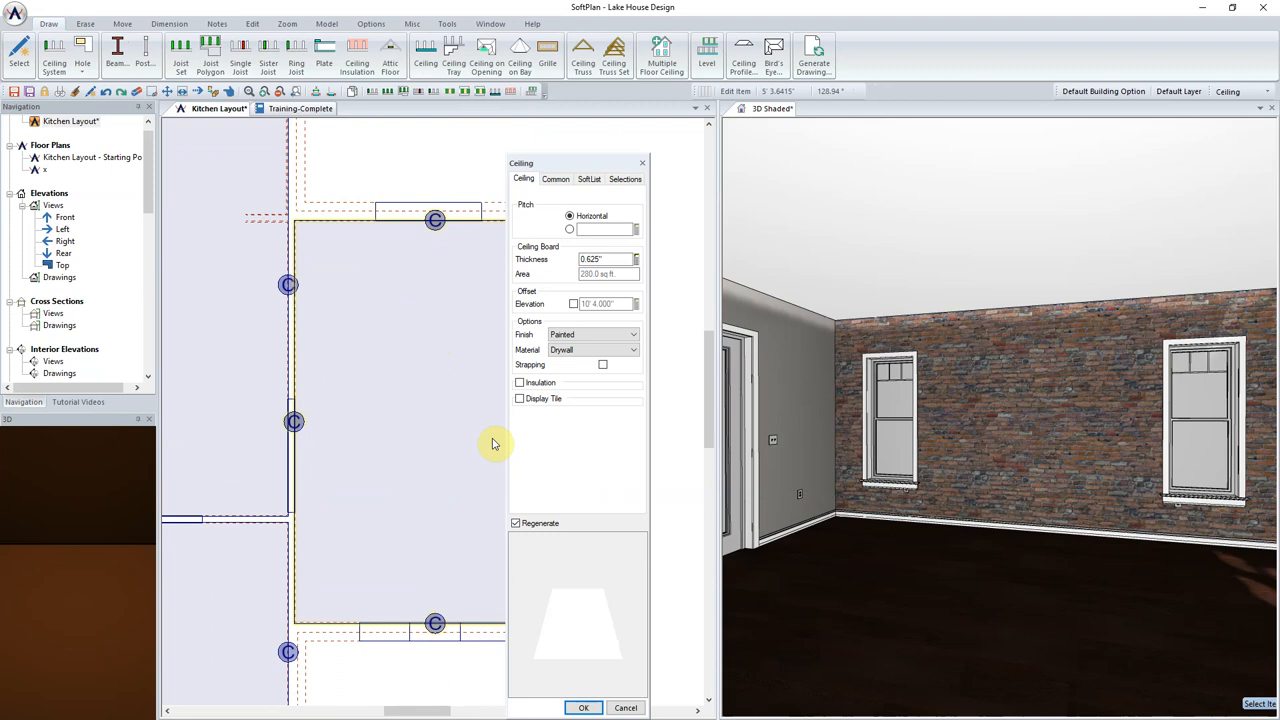
Change the great room ceiling from Horizontal to a pitched vaulted ceiling
click(568, 228)
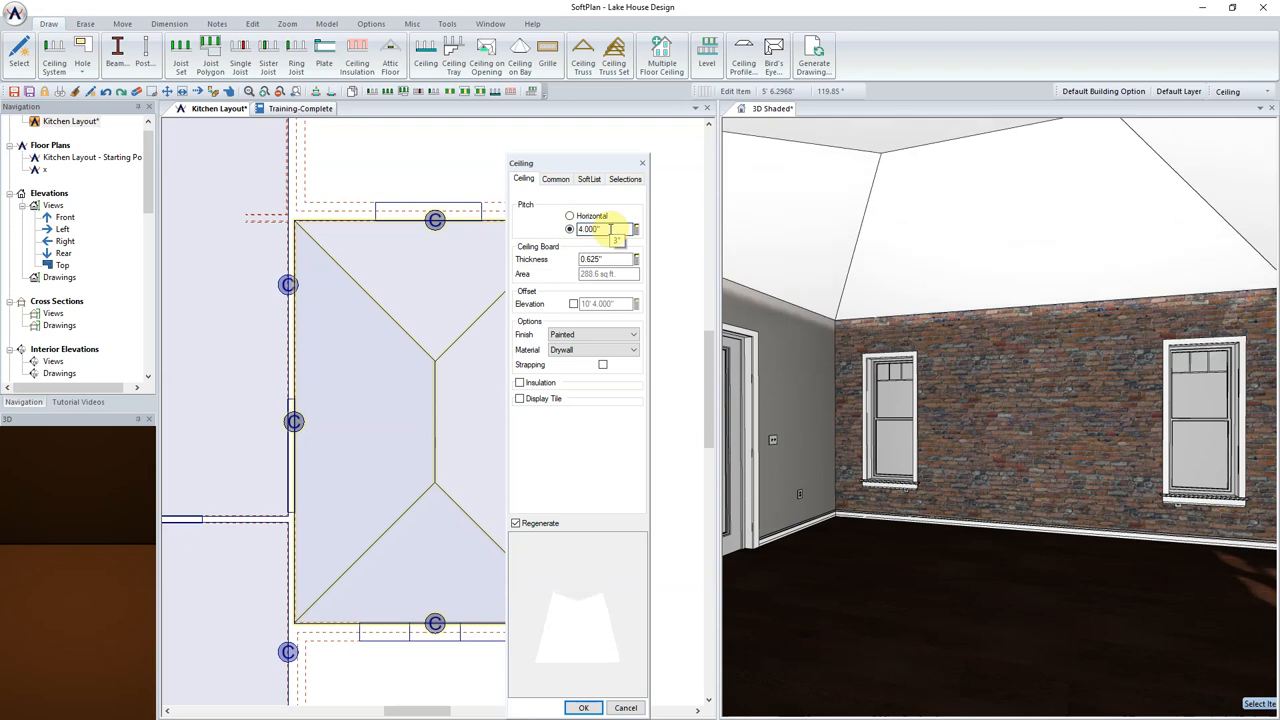
click(586, 708)
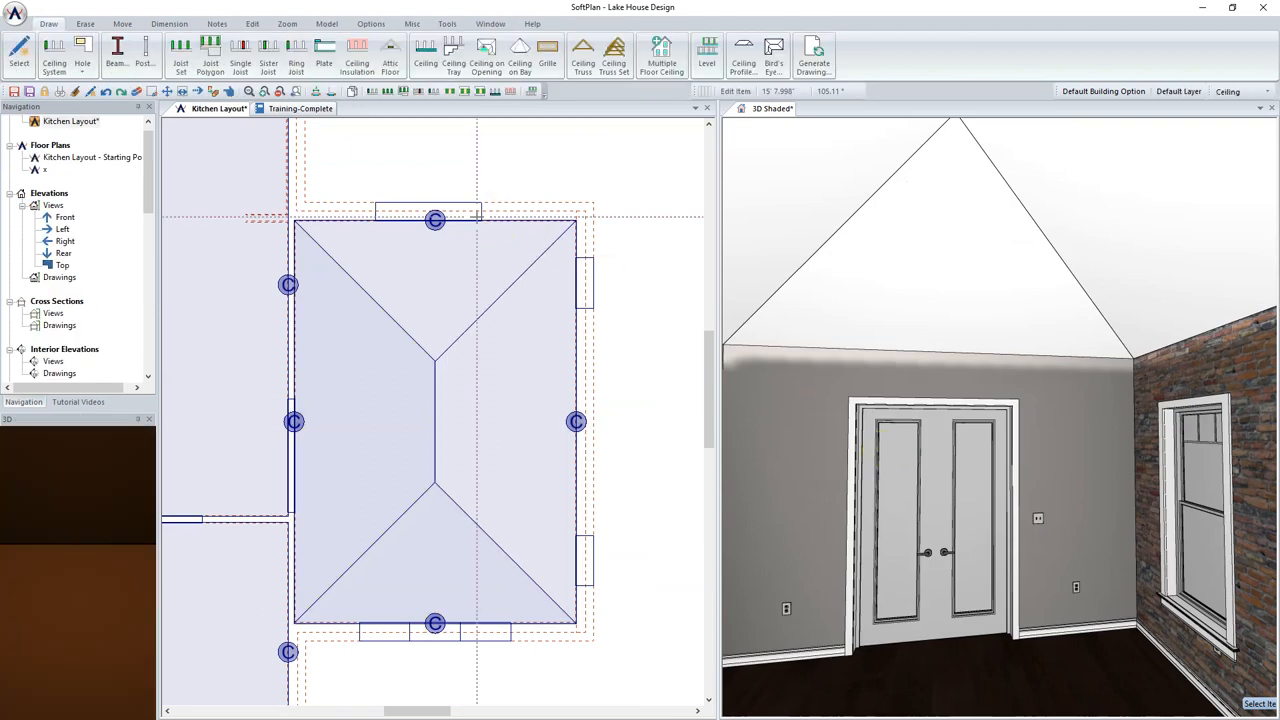
Change the great-room ceiling edge style to Gable, leaving a single ridge line
right_click(466, 220)
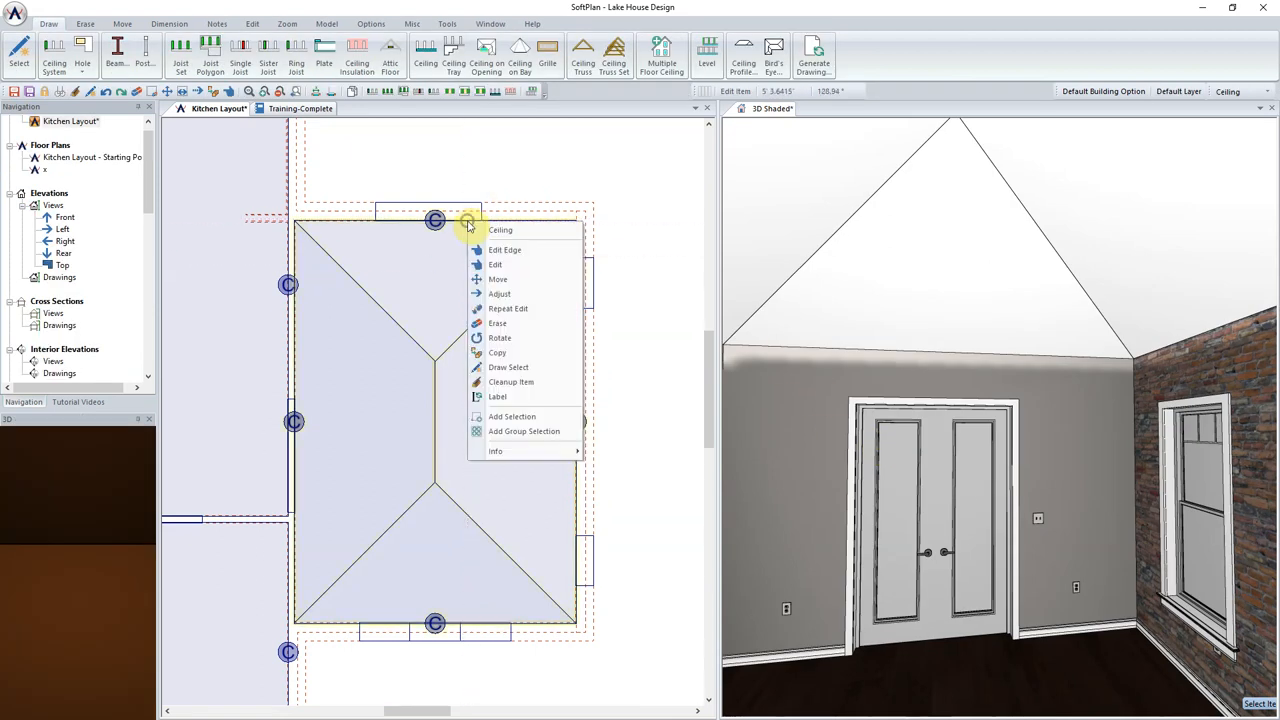
click(506, 248)
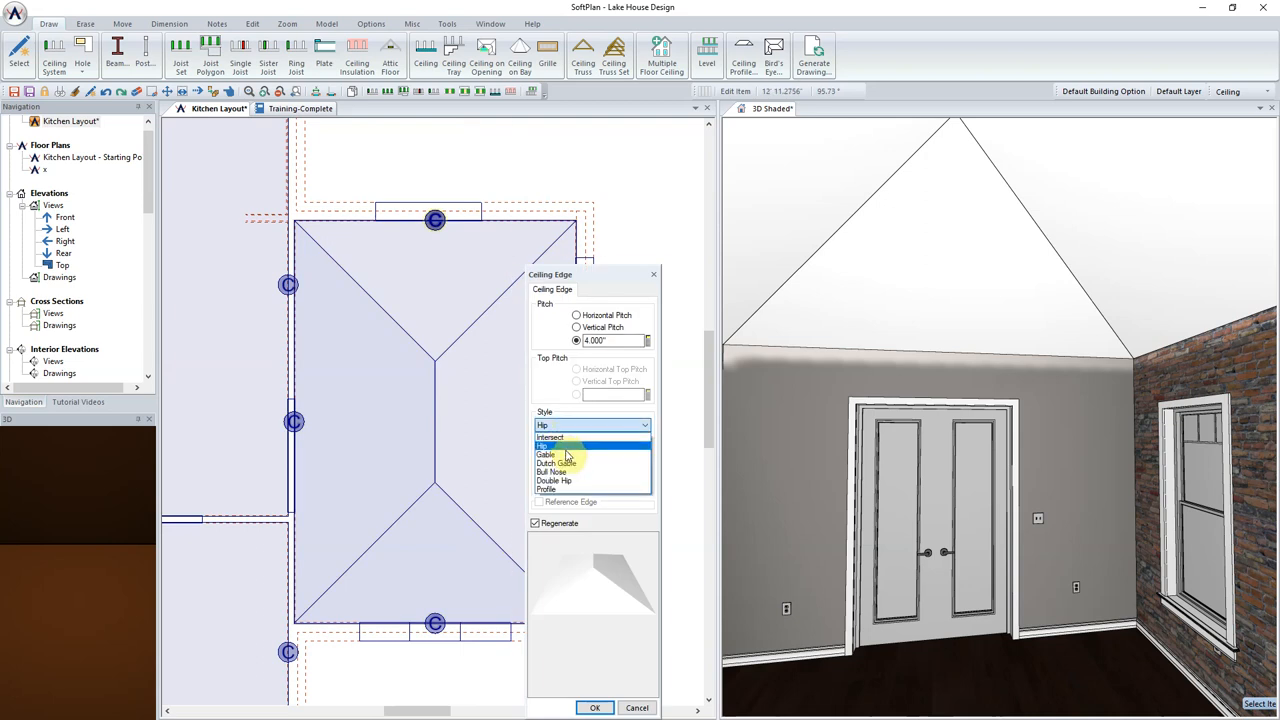
click(548, 456)
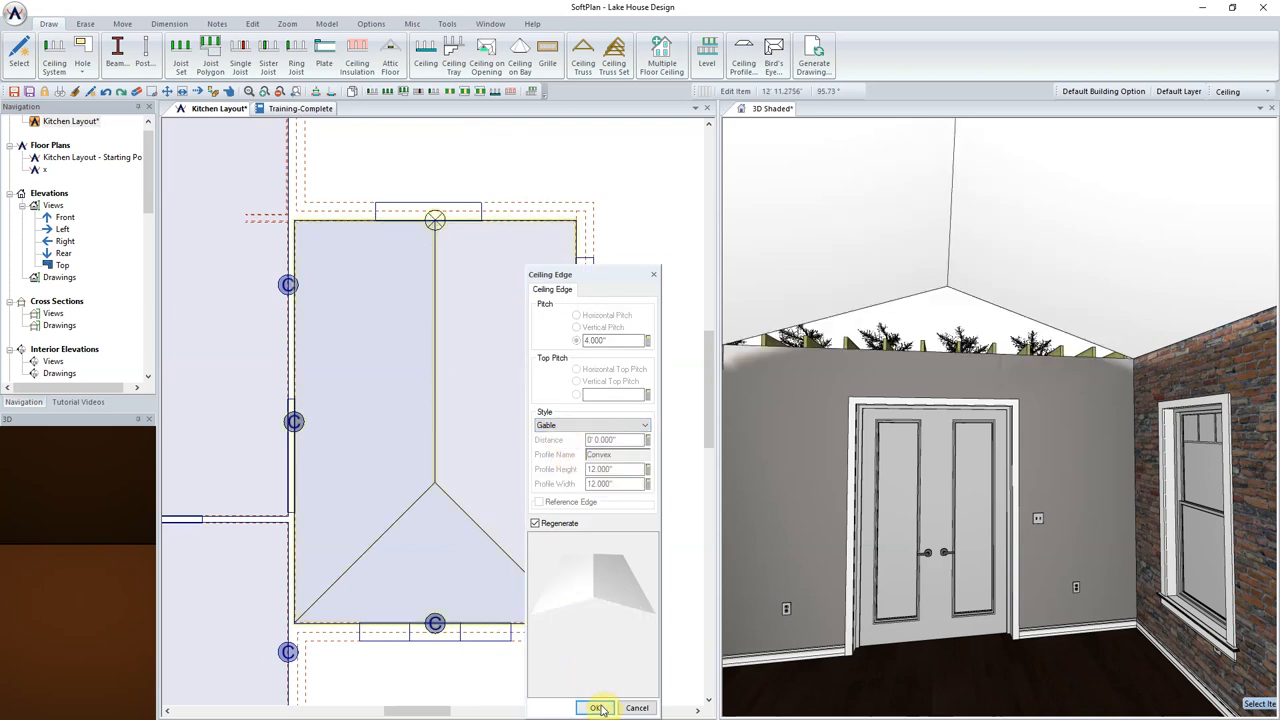
click(596, 708)
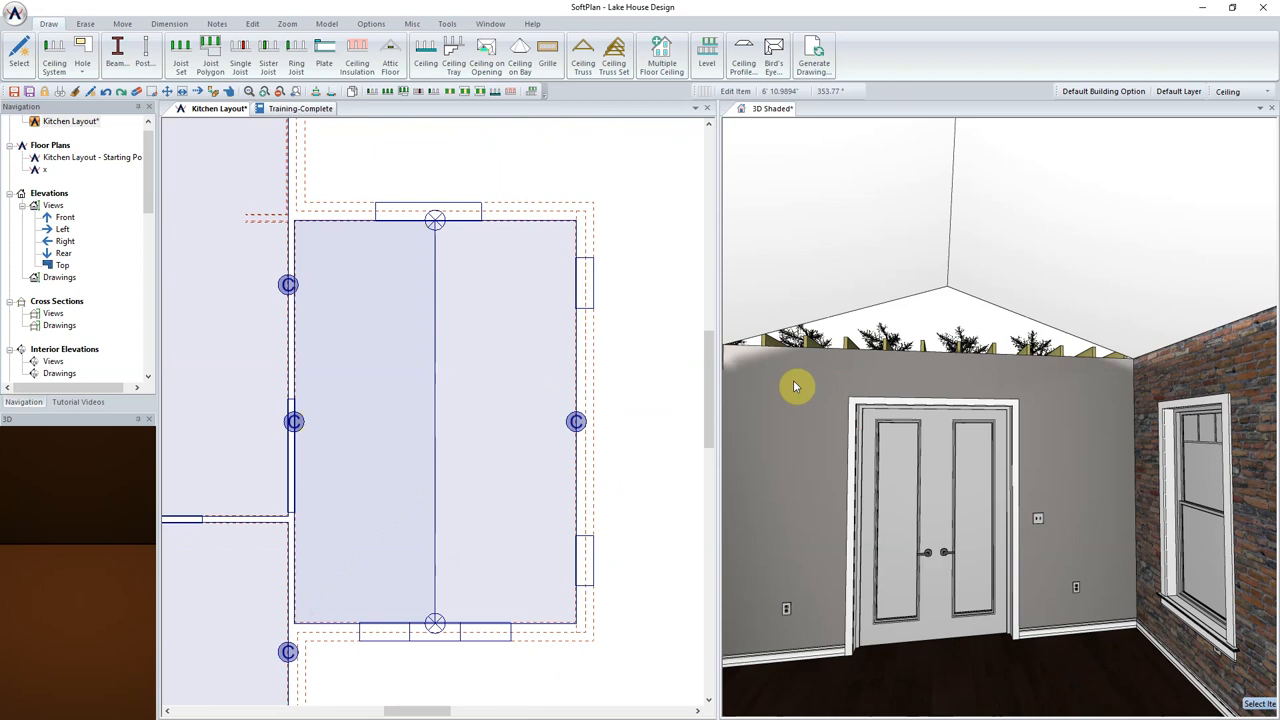
right_click(796, 386)
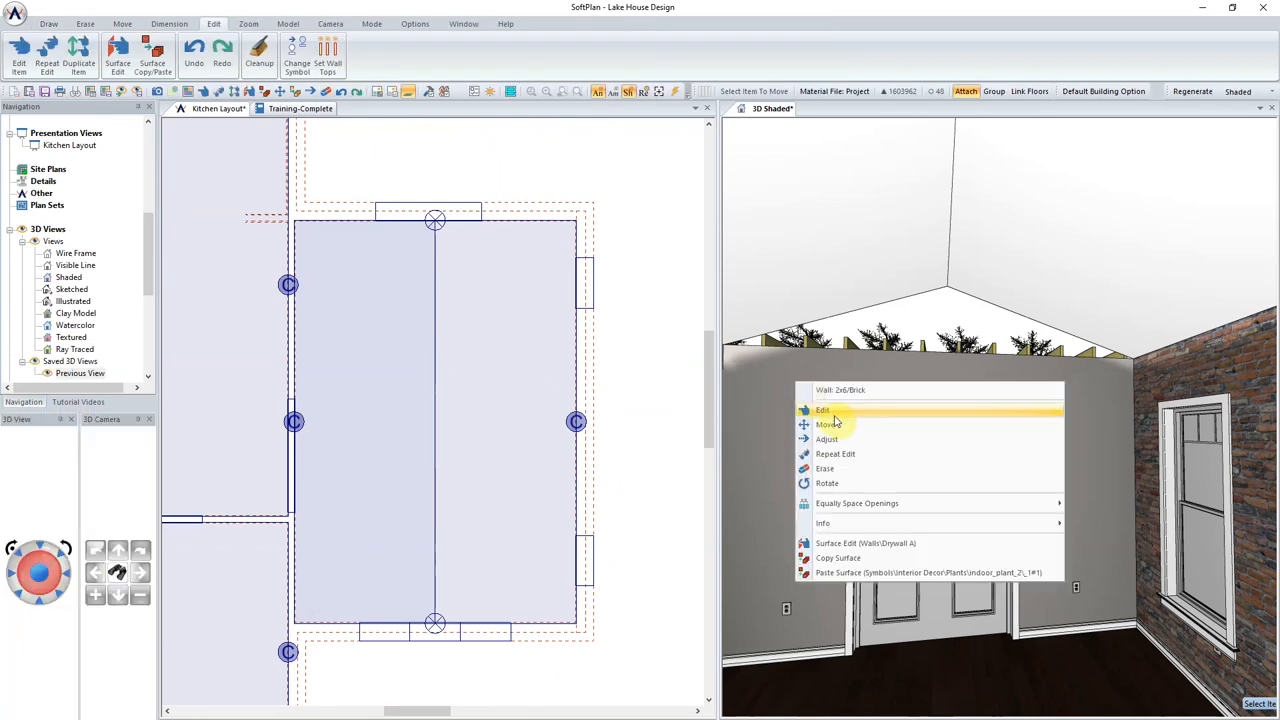
Fit both gable-end walls to the vaulted ceiling so they close the gaps above
click(820, 410)
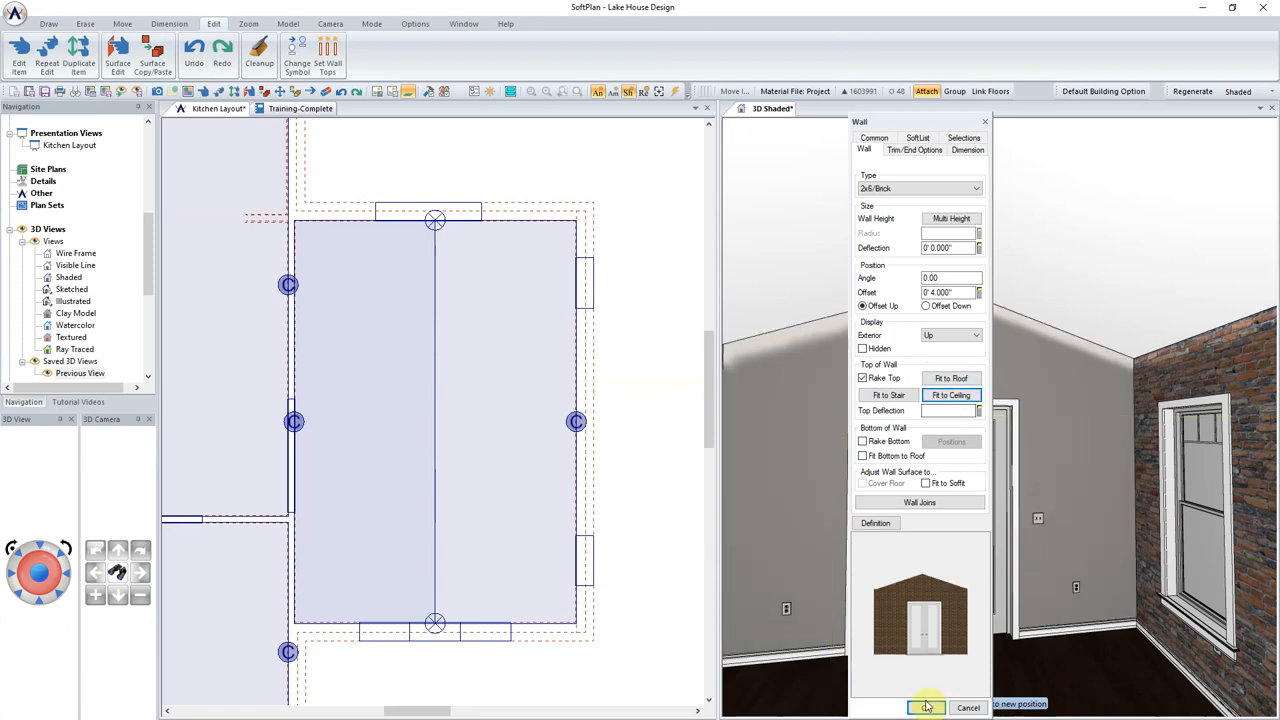
click(928, 708)
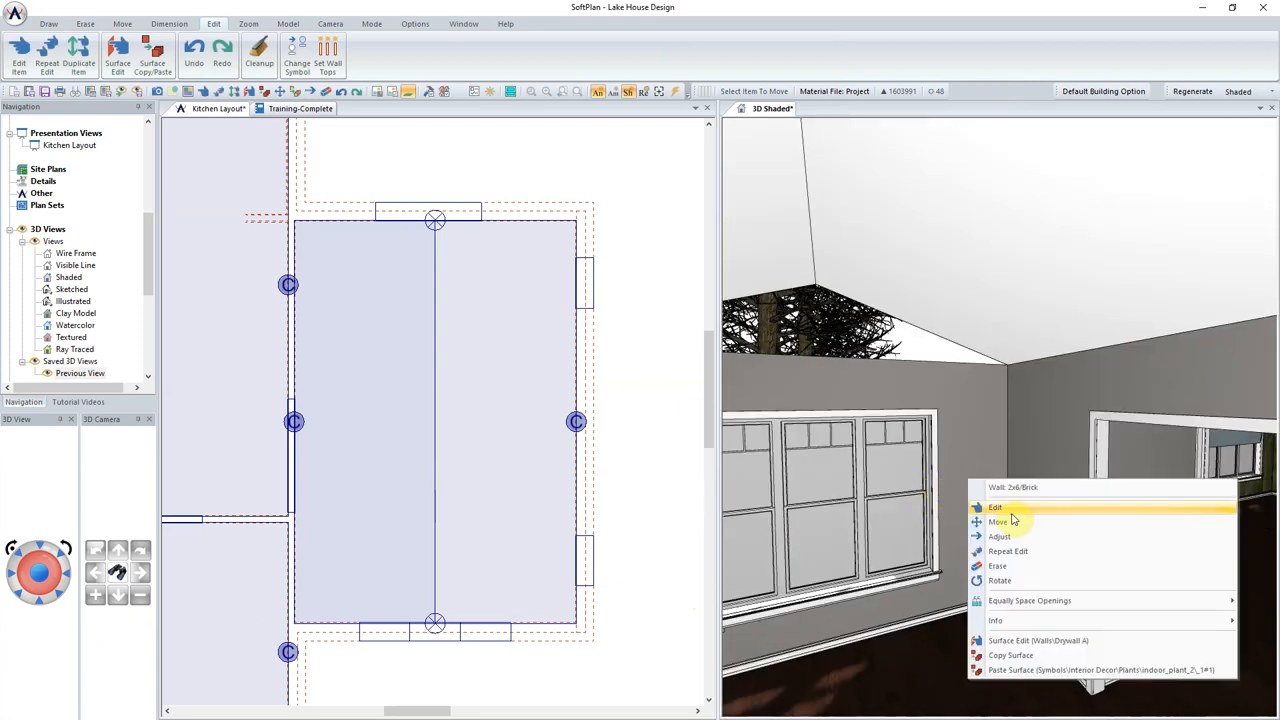
click(996, 508)
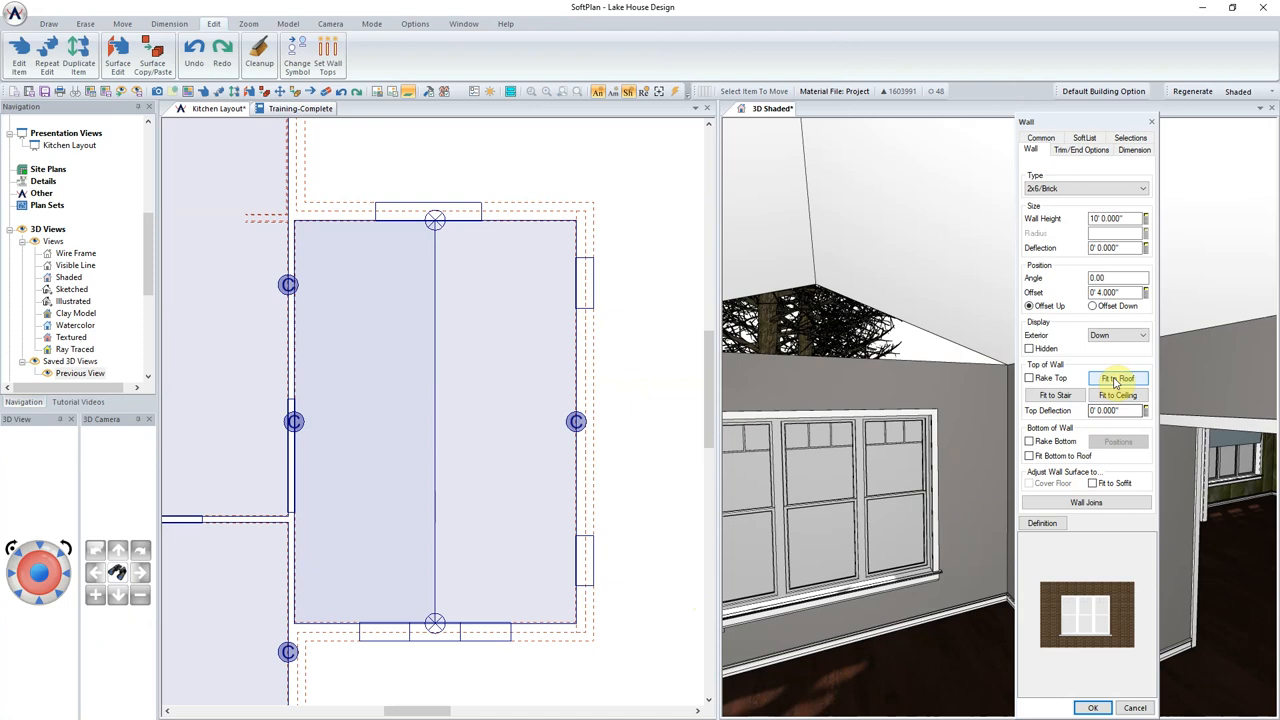
click(1094, 706)
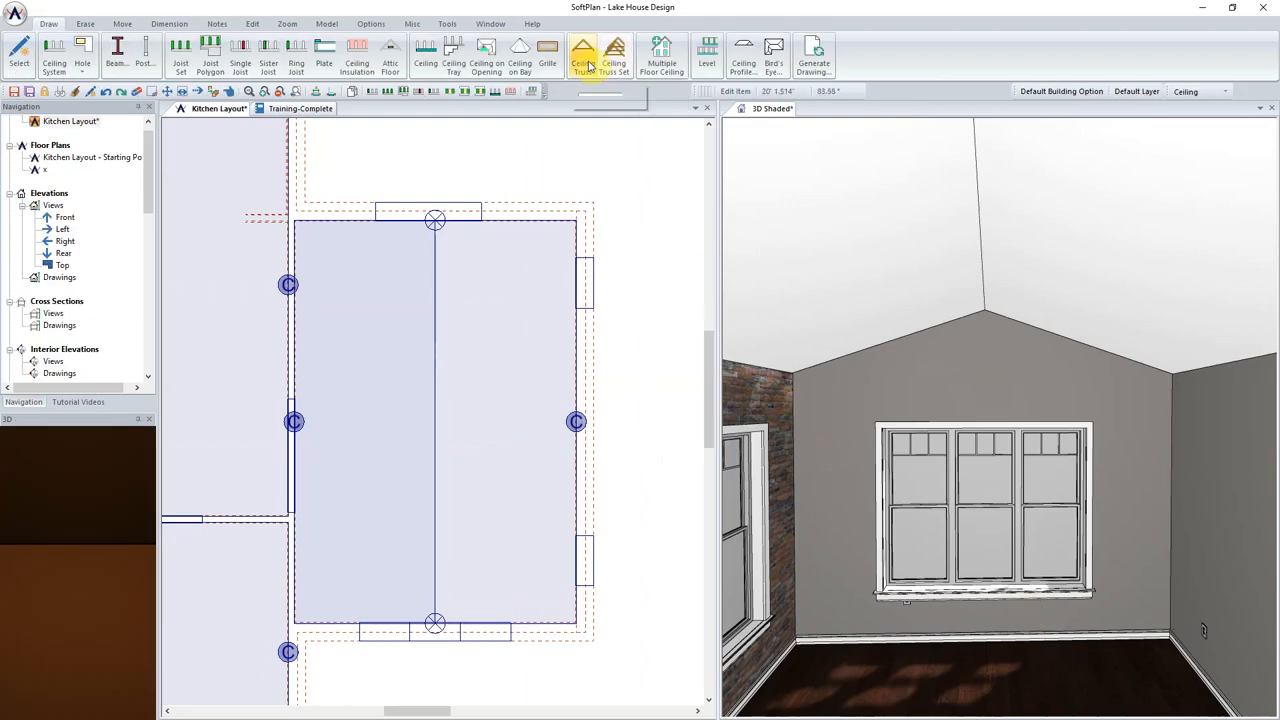
mouse_move(586, 54)
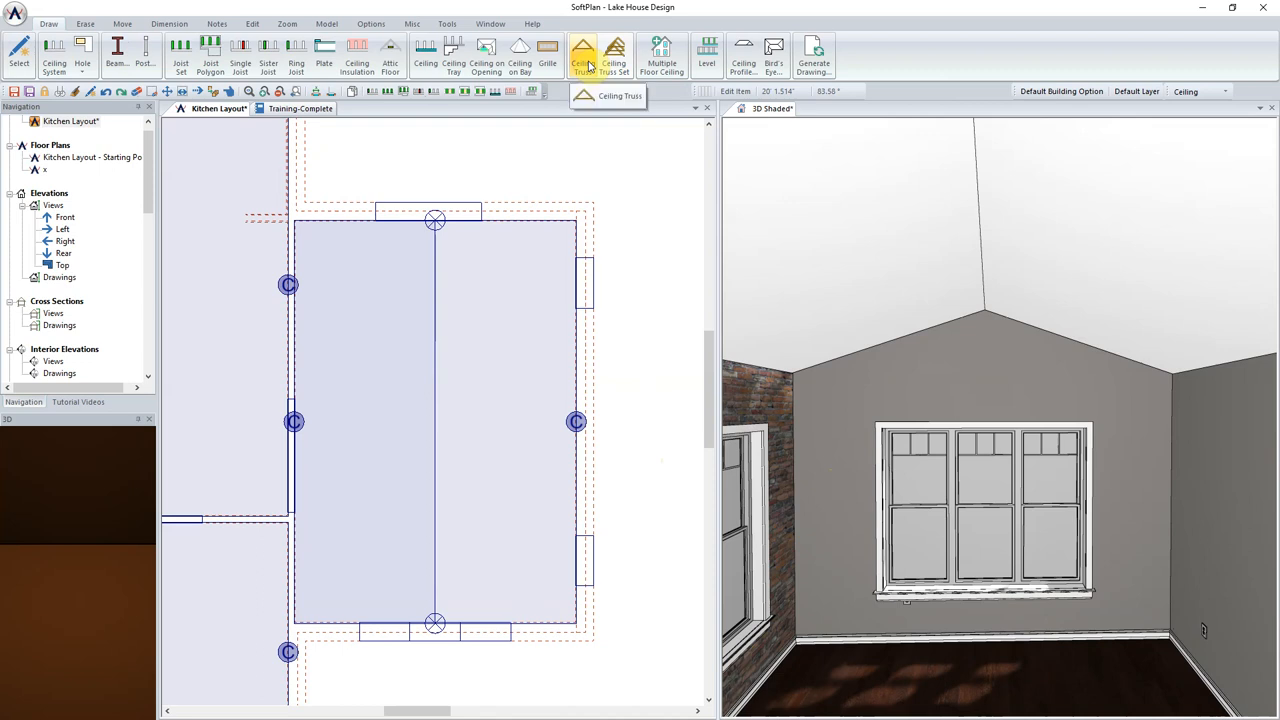
Place a ceiling truss spanning the great room beneath the vaulted ceiling
click(584, 58)
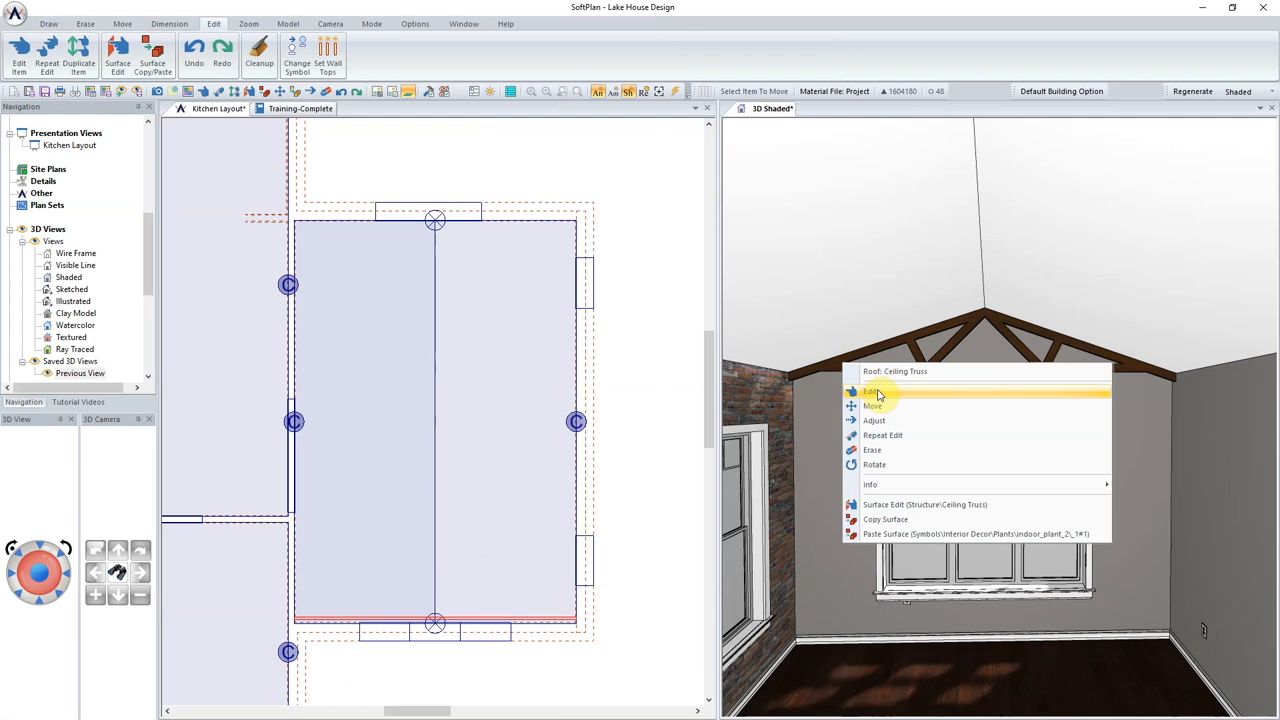
Edit the truss to 5.500 top and bottom chords with King style
click(868, 390)
text(3.5')
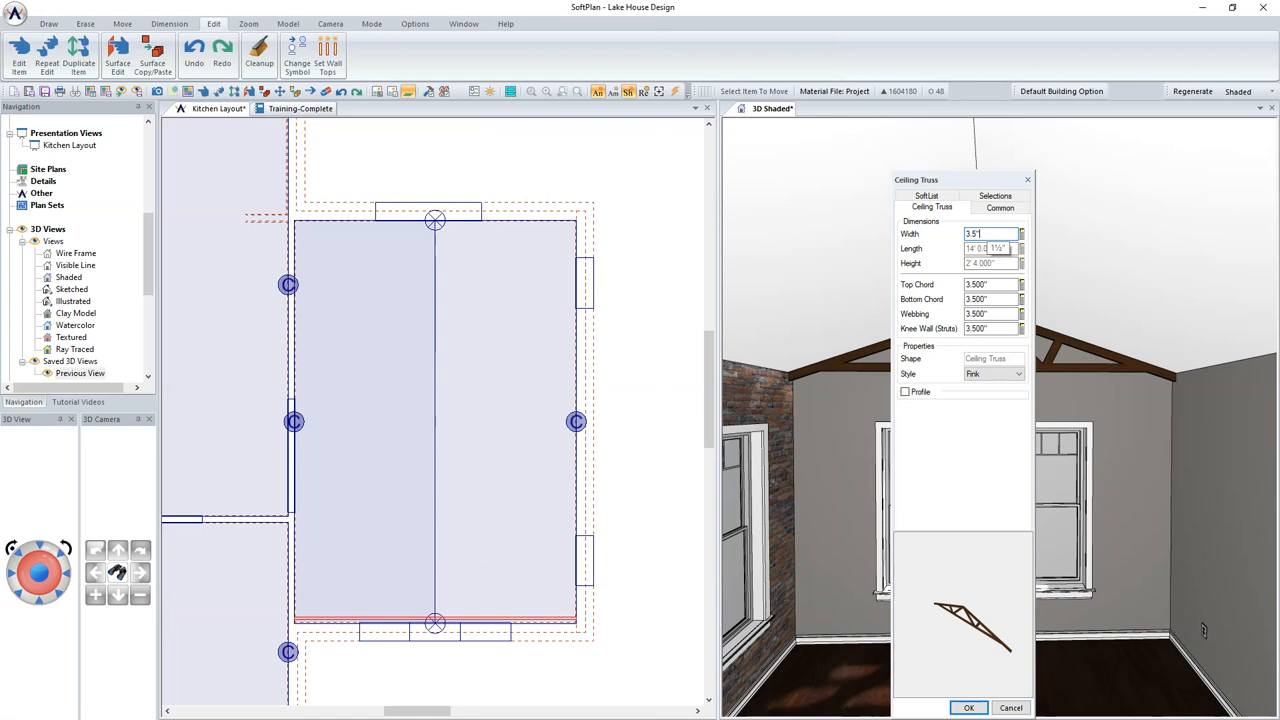
click(990, 286)
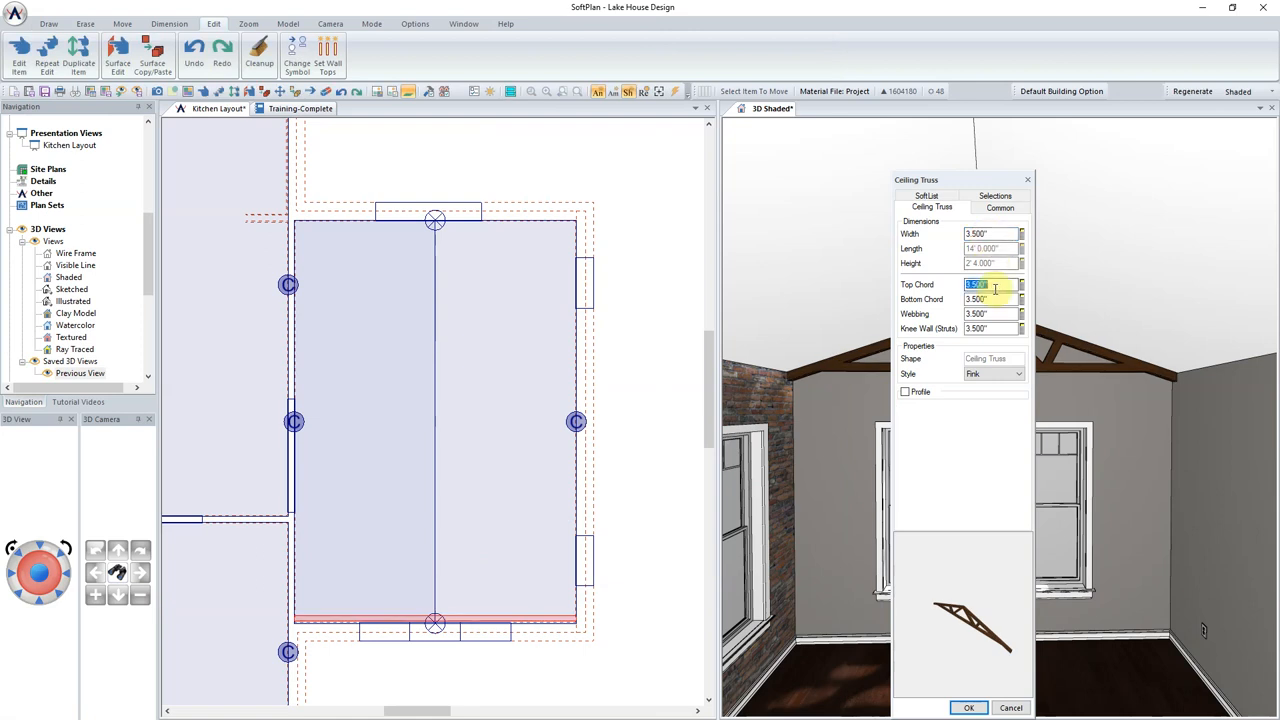
text(5.500)
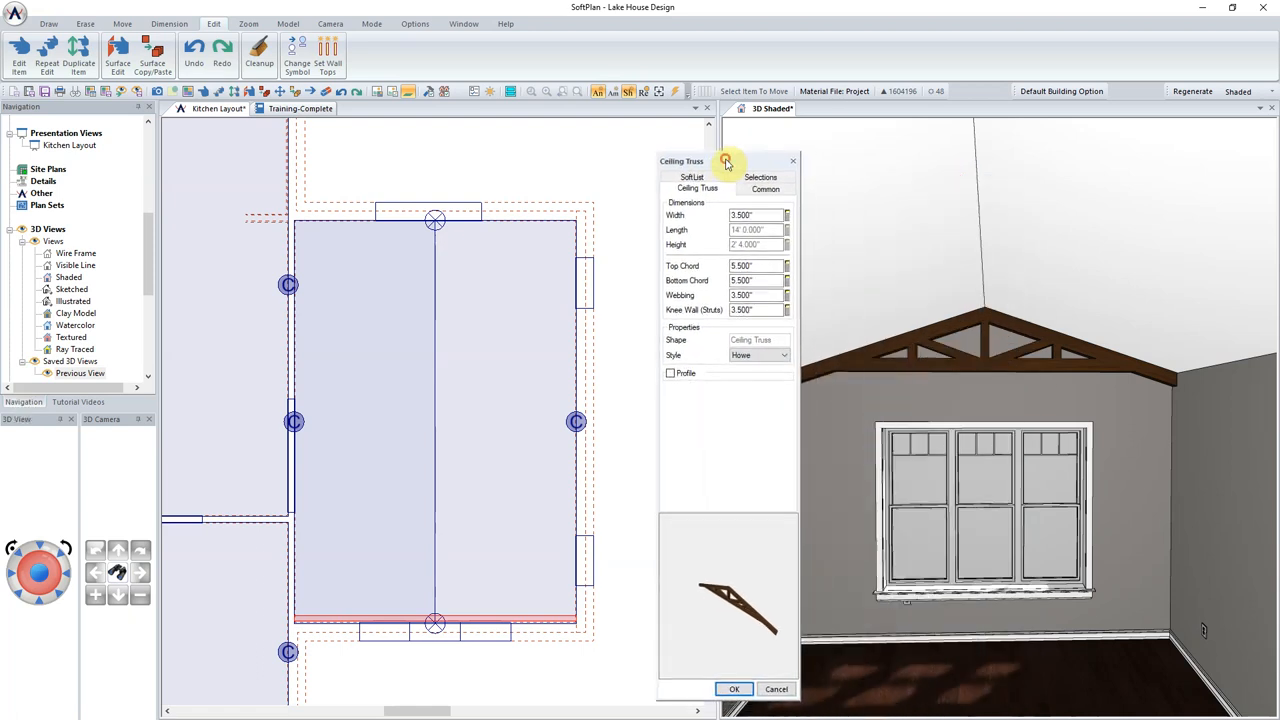
click(782, 356)
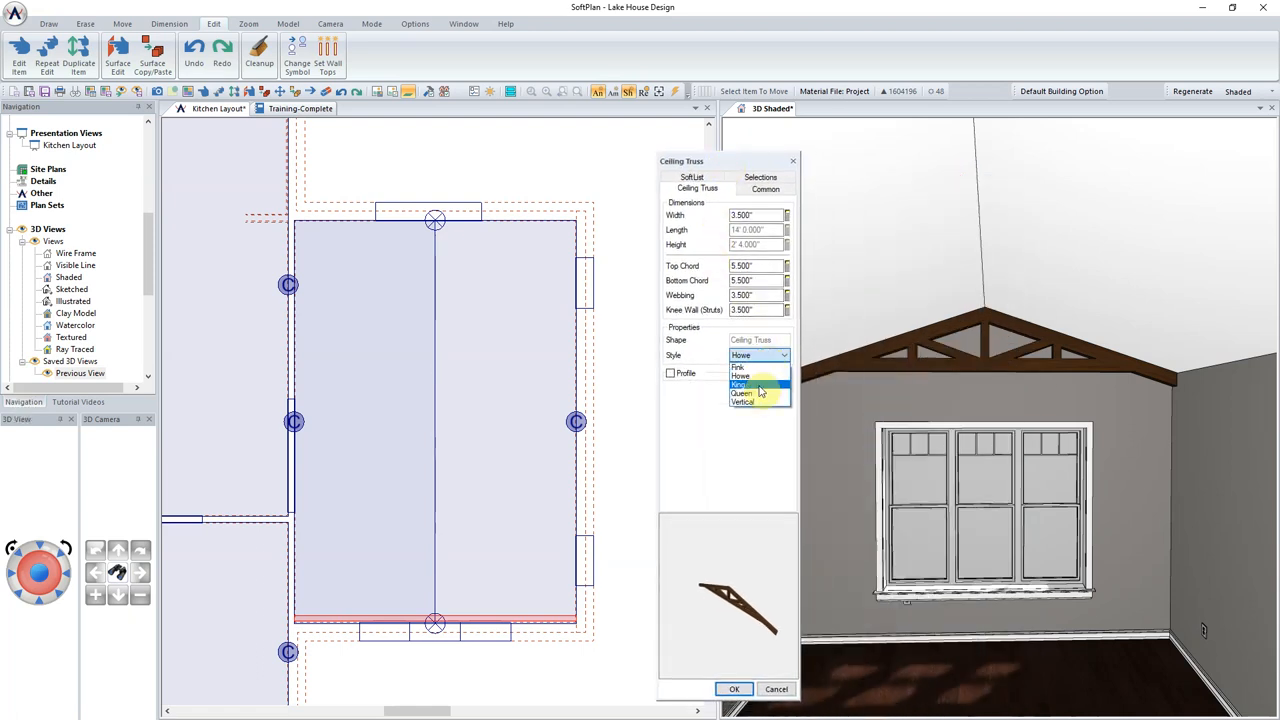
click(744, 384)
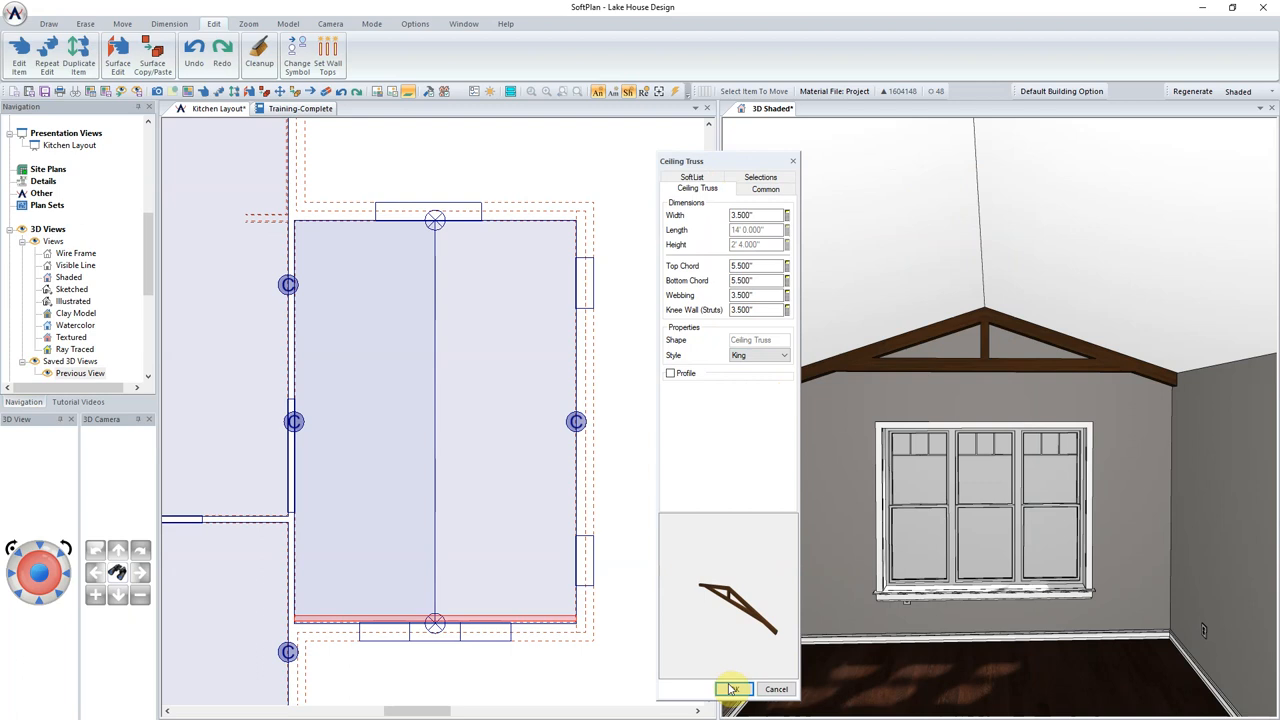
click(736, 688)
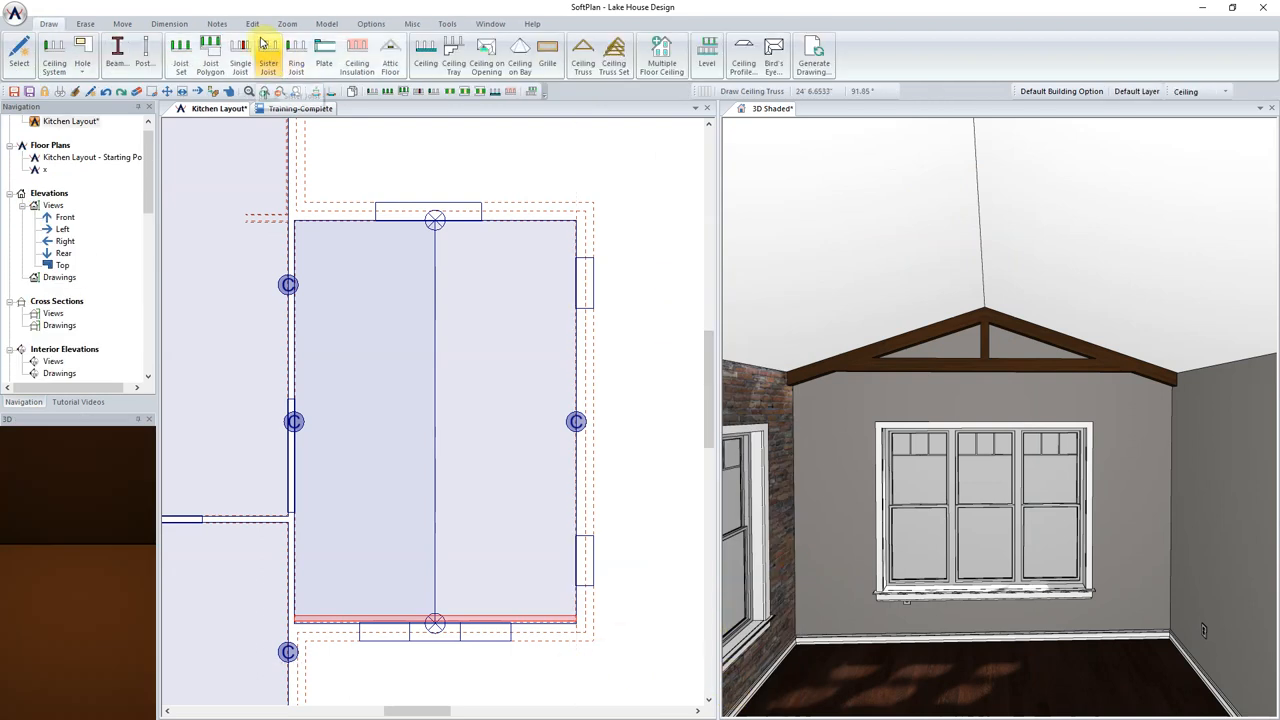
click(116, 20)
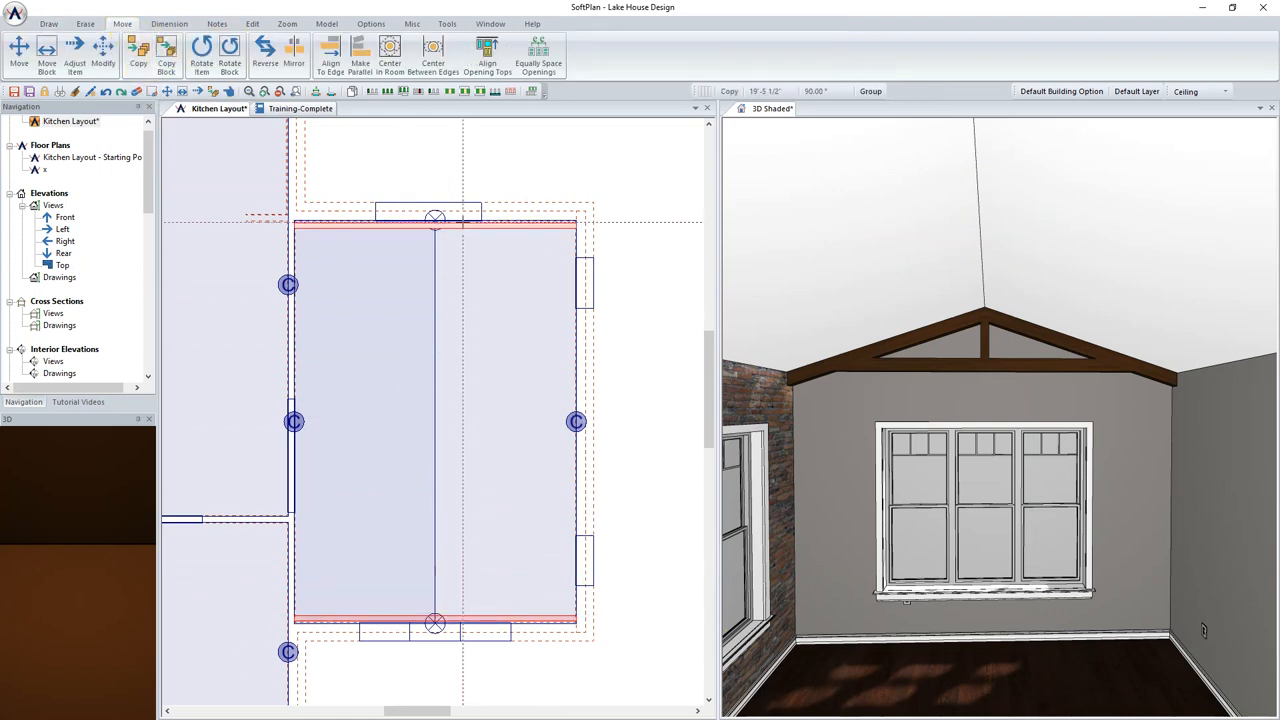
Copy the king truss into four evenly spaced trusses across the vaulted ceiling
click(136, 50)
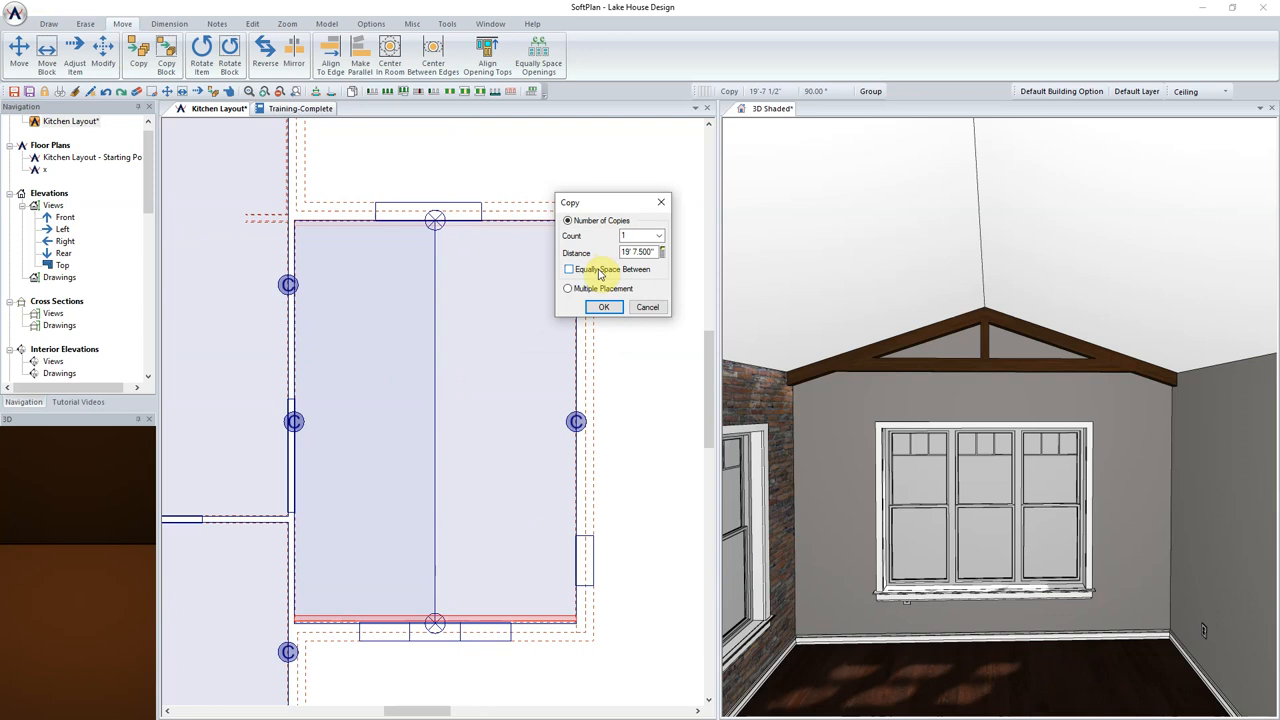
click(566, 268)
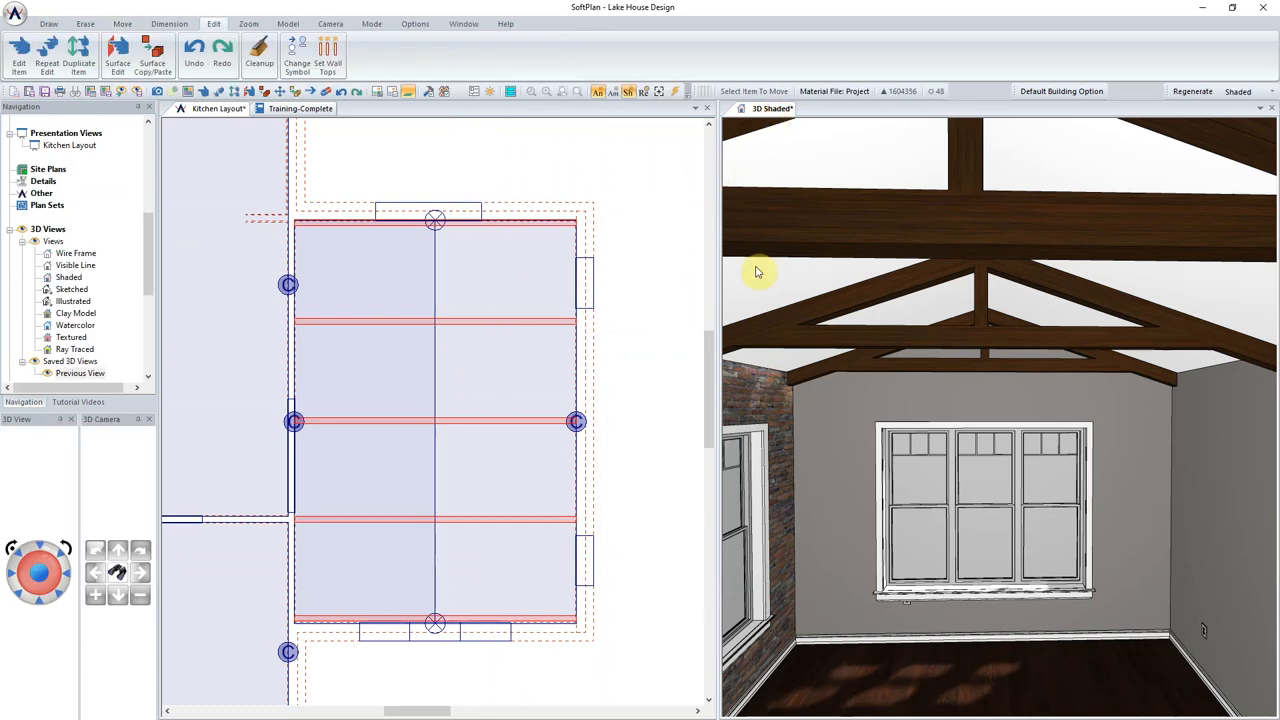
click(120, 598)
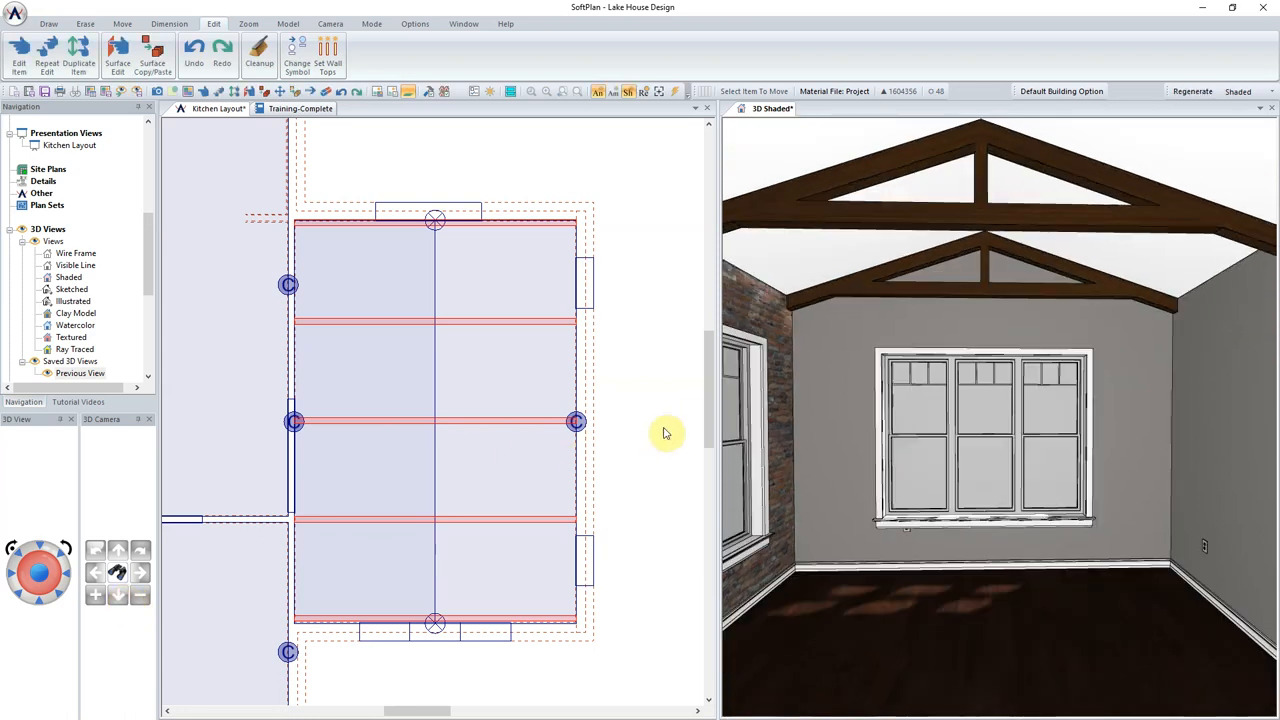
click(1192, 92)
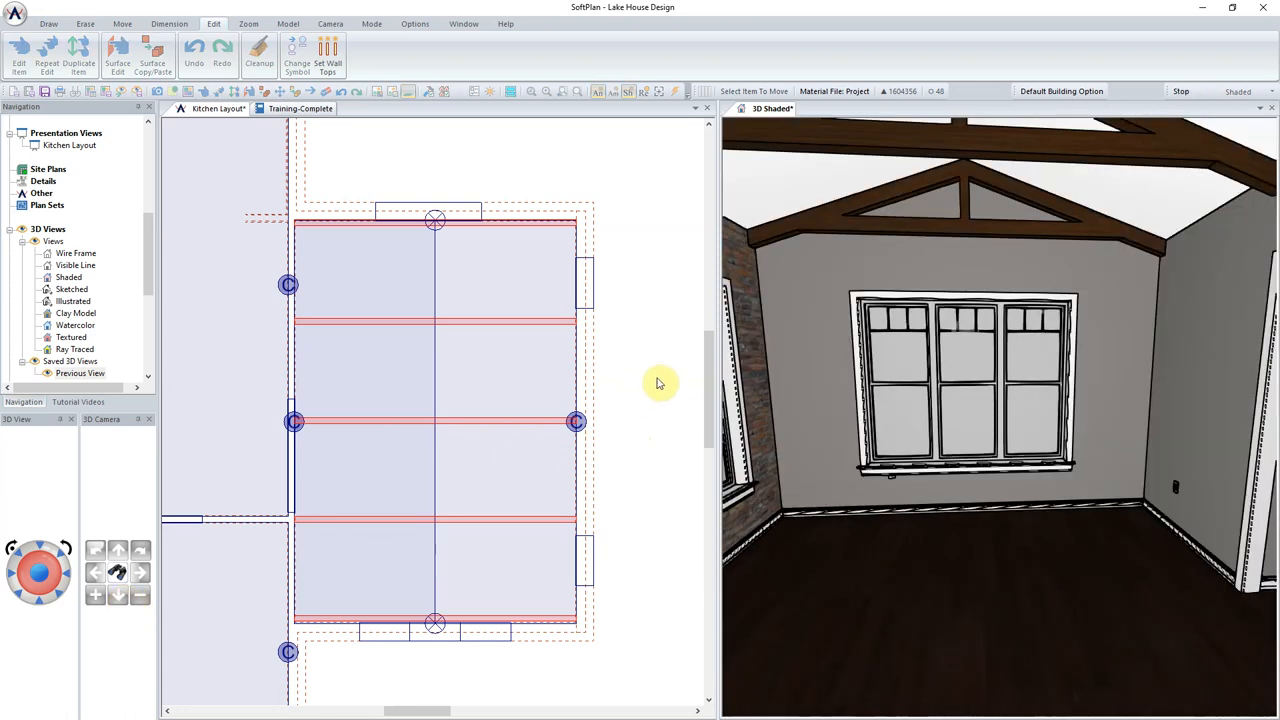